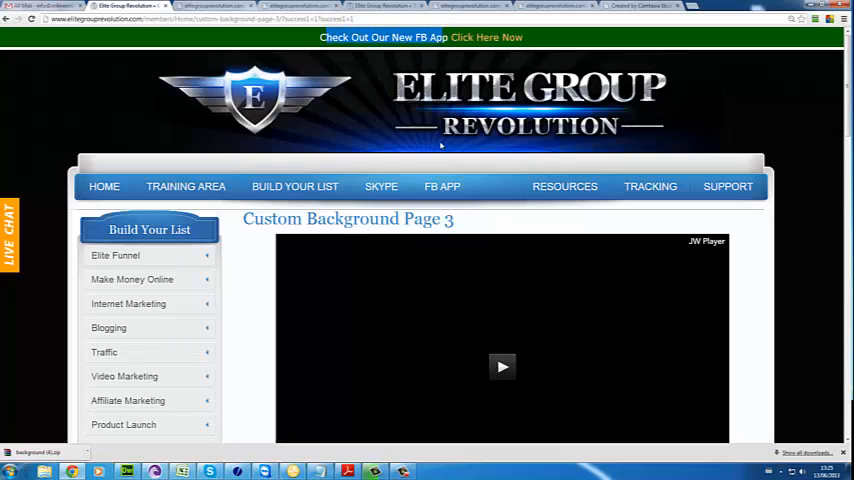
mouse_move(442, 186)
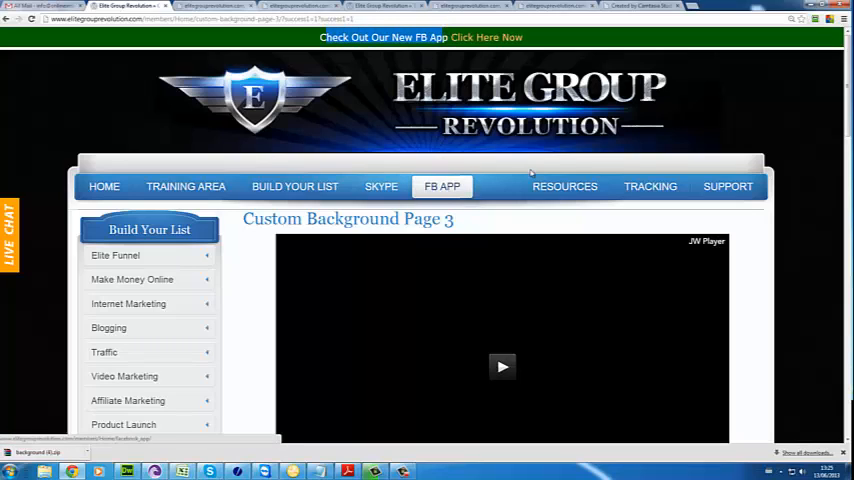
Go to RESOURCES and open the Facebook Application group search tool.
click(565, 186)
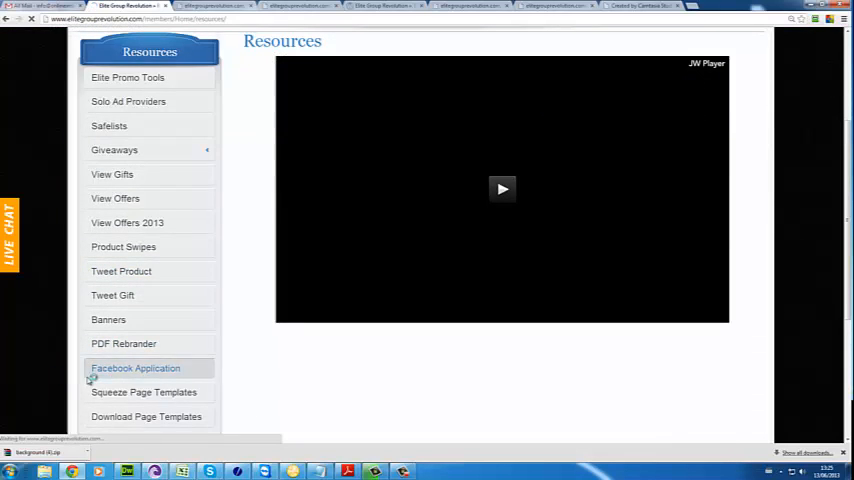
click(135, 368)
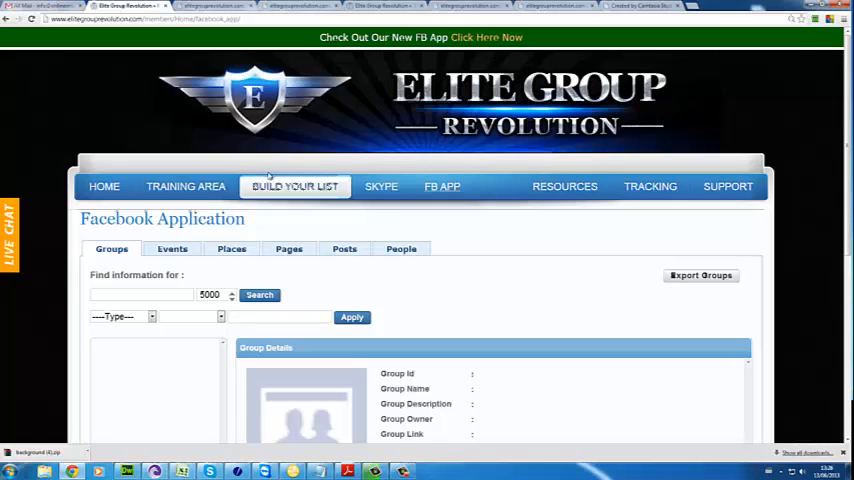
scroll(down, 3)
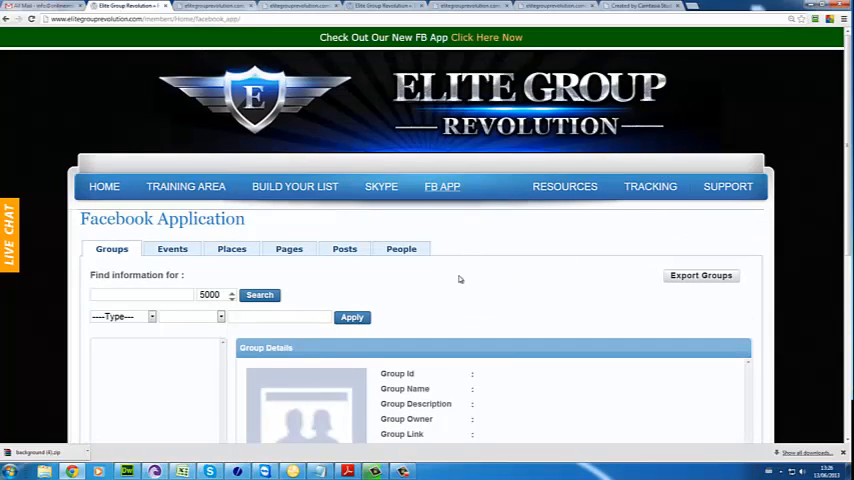
mouse_move(449, 264)
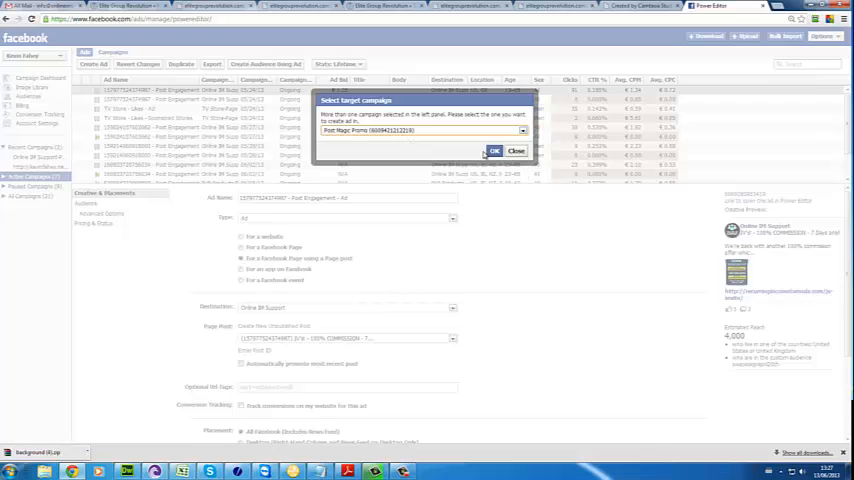
Confirm Post Magic Promo as the target campaign for the new ad.
click(493, 151)
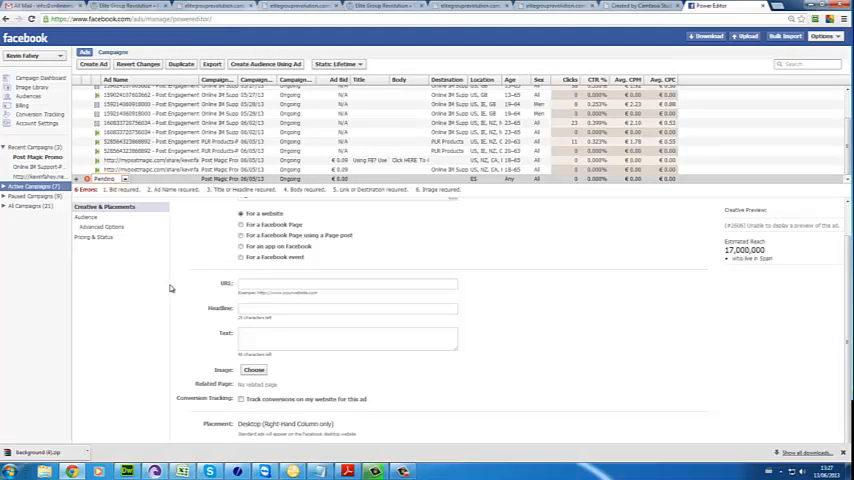
Add the UK, US, Ireland, Canada, New Zealand and Australia as target countries.
click(86, 217)
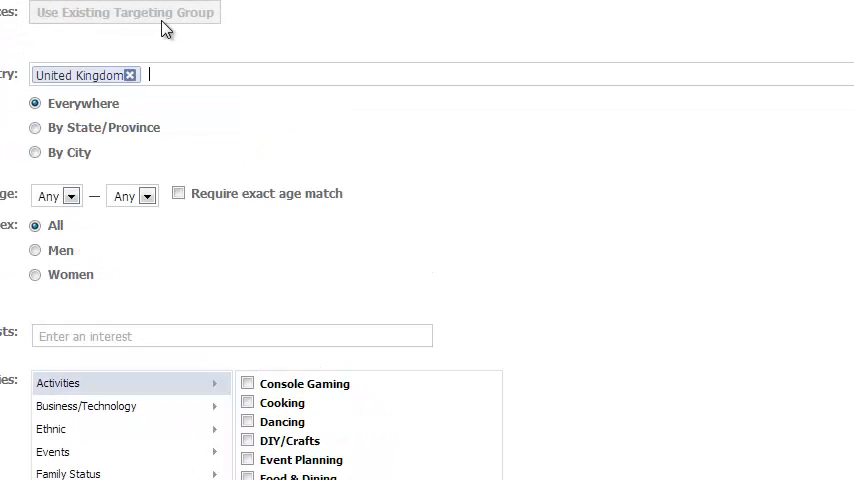
text(uni)
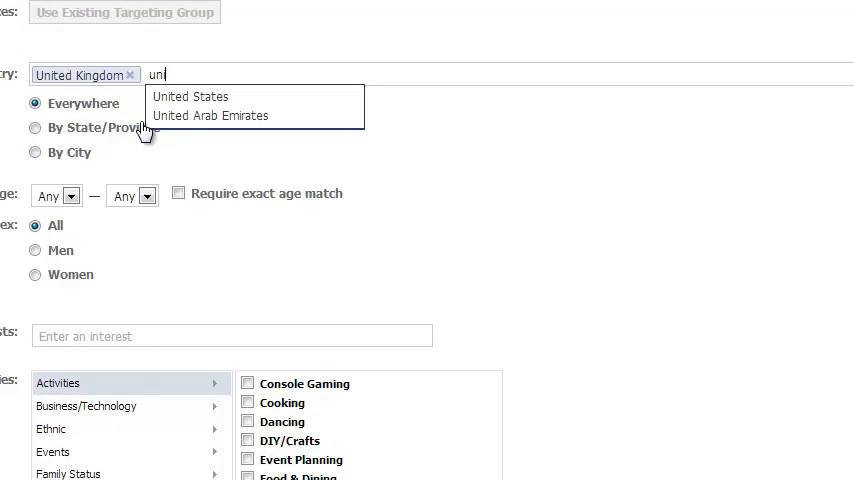
key(backspace)
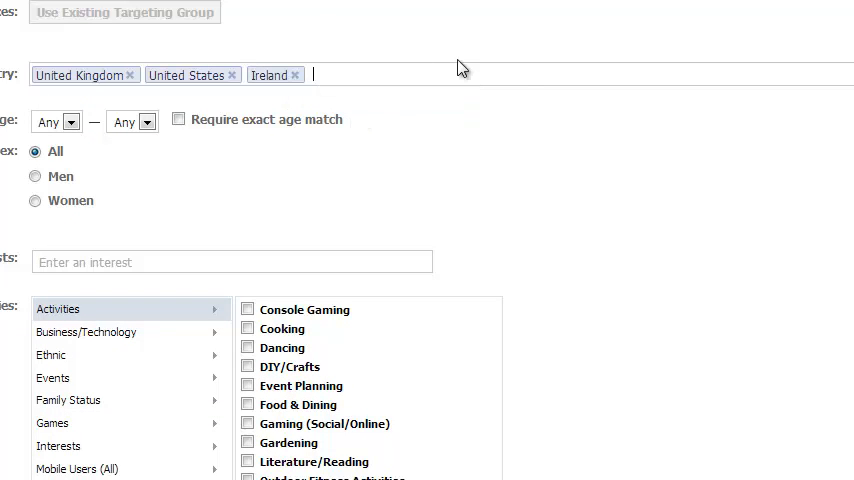
text(ne)
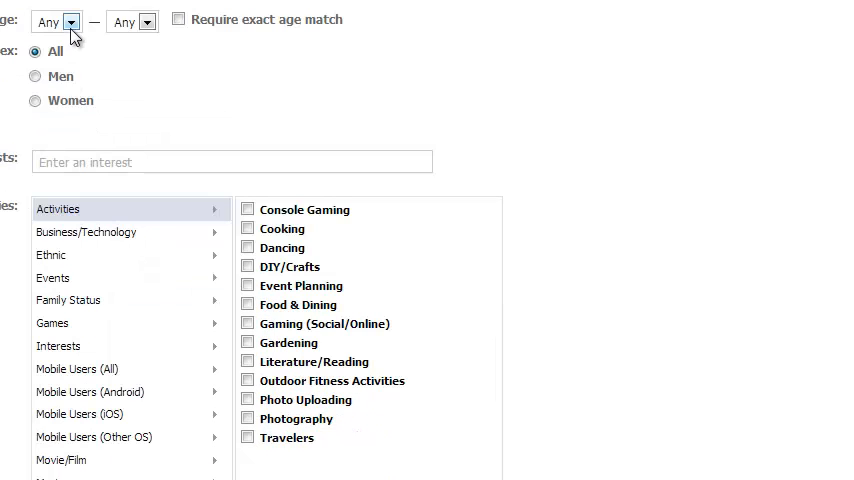
Set minimum age to 19 and add #Internet marketing as a precise interest.
click(71, 21)
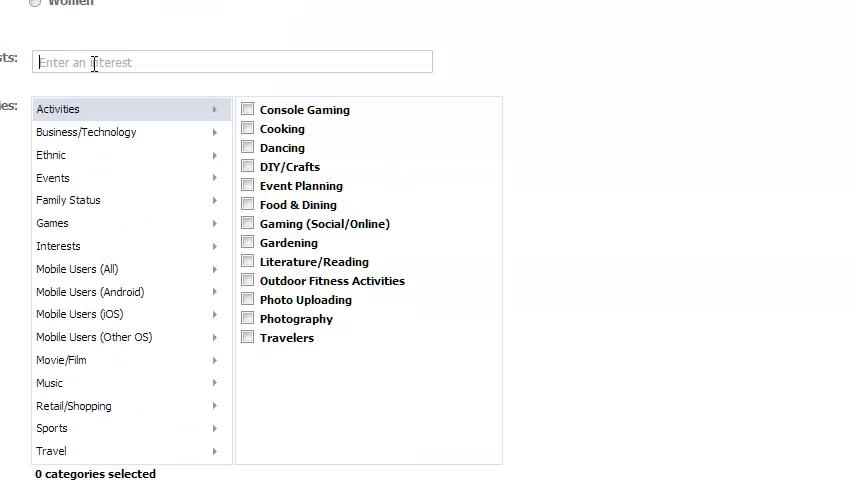
text(internet marketin)
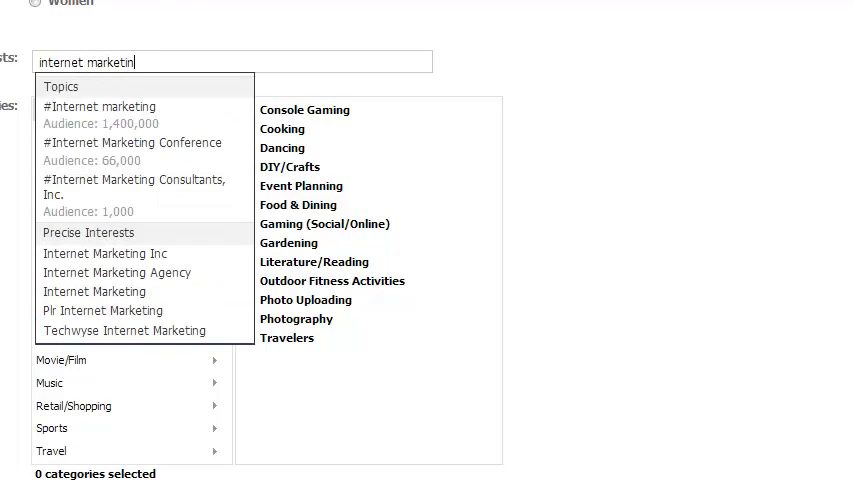
click(99, 106)
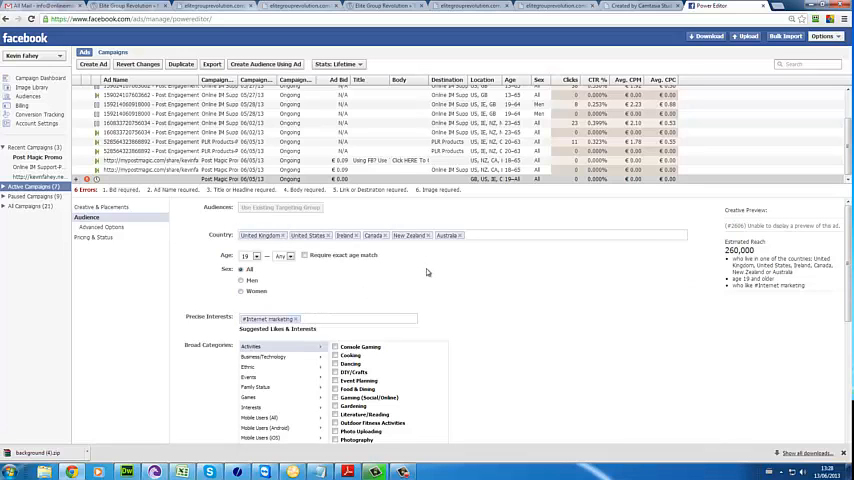
mouse_move(457, 255)
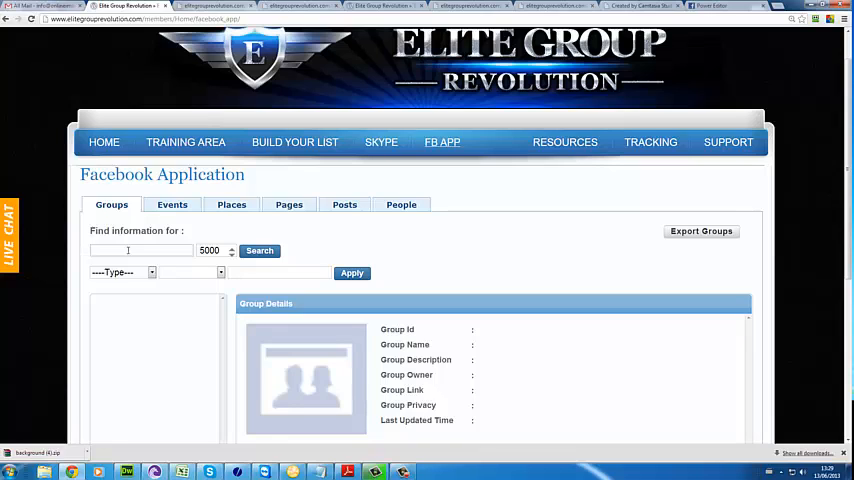
Search Facebook groups for 'solo ads'.
click(140, 250)
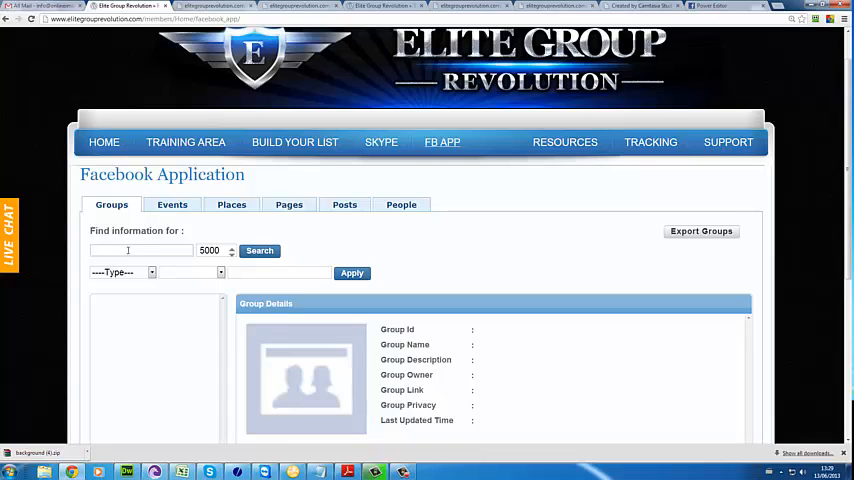
text(slo)
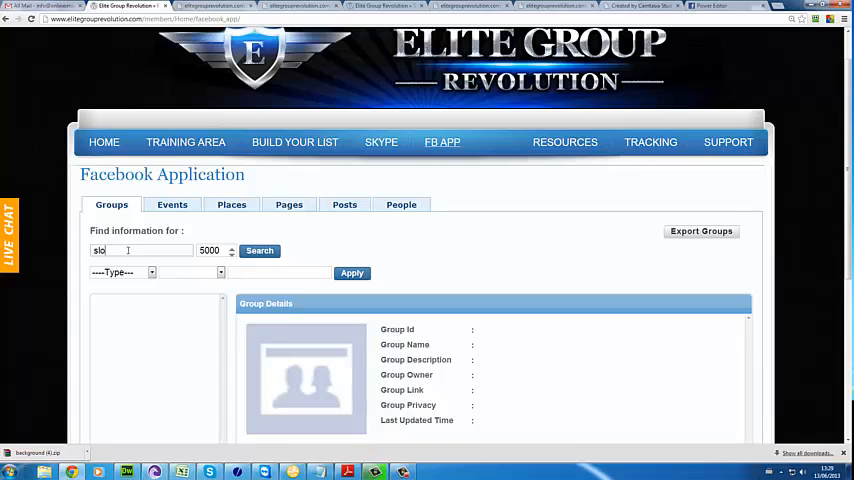
text(solo ads)
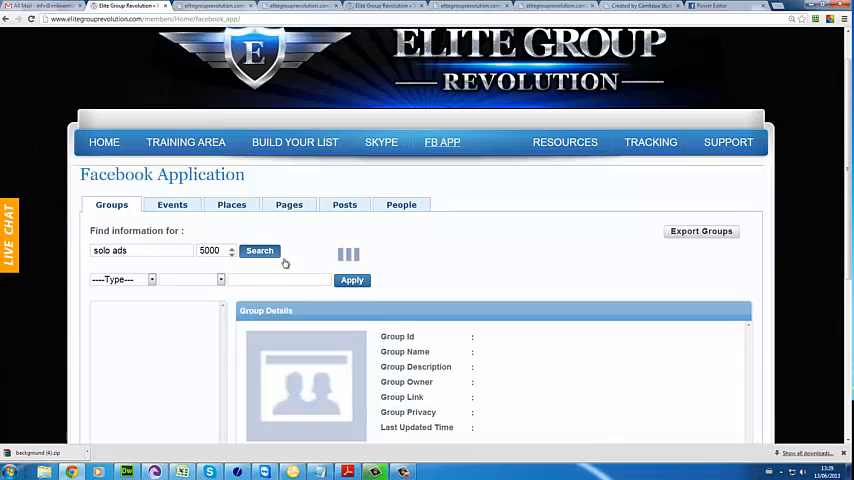
click(259, 250)
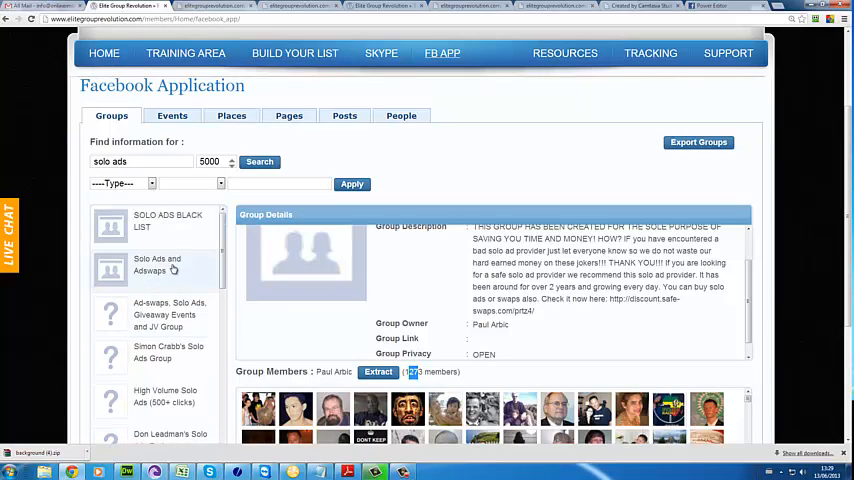
Browse the details of matching groups, including High Volume Solo Ads.
click(158, 265)
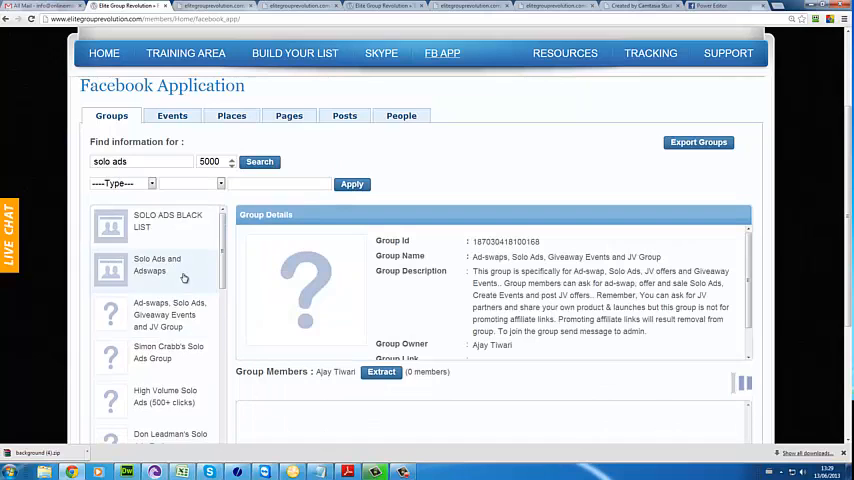
click(157, 264)
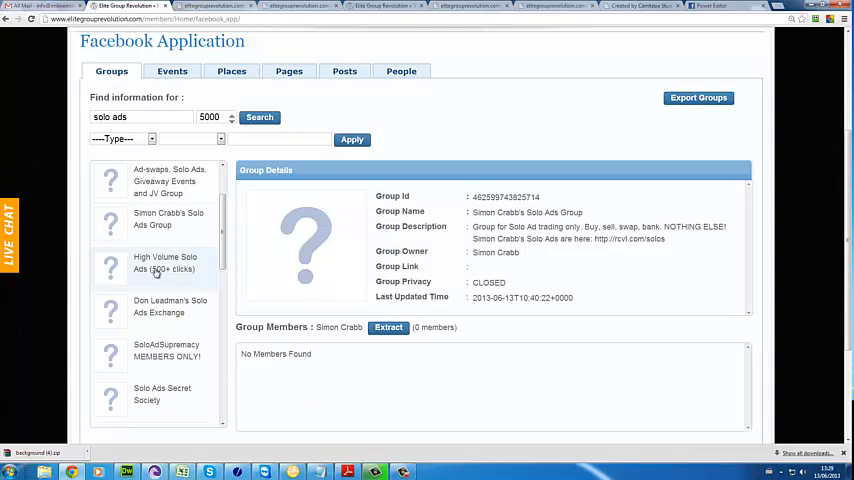
click(165, 263)
text(adswaps)
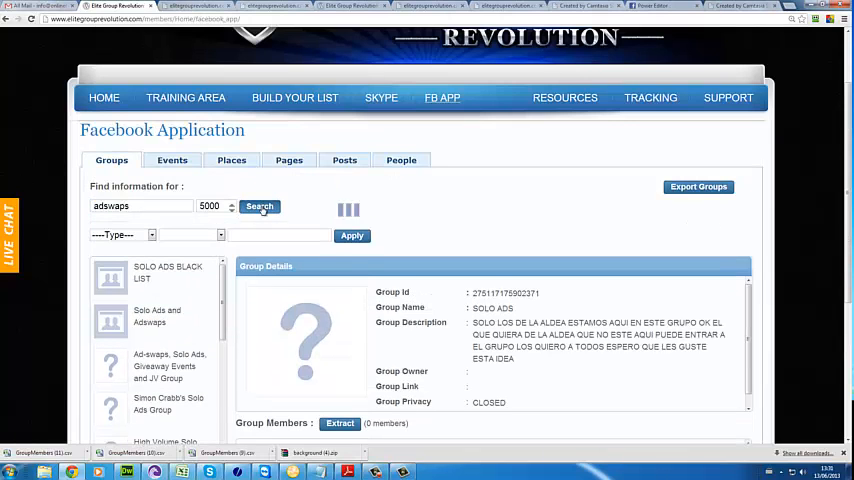
Search for 'adswaps' and browse Make Money Online, Solo Ads and Adswaps, and Ad-swaps groups.
click(259, 206)
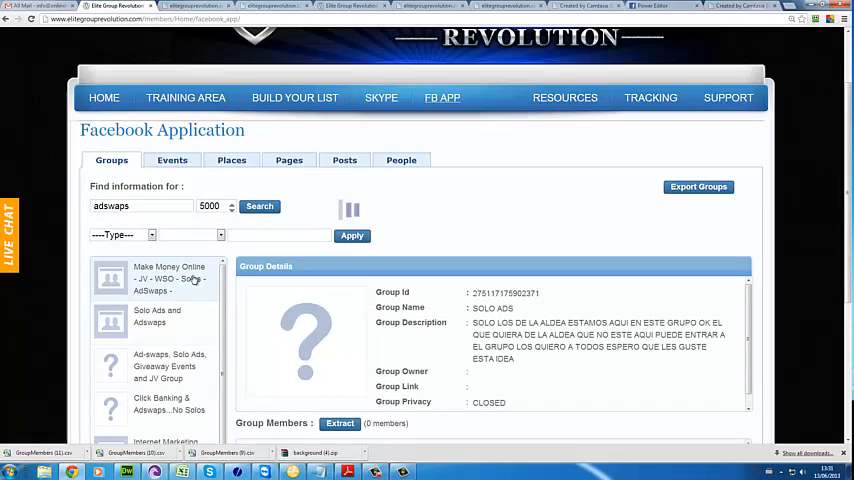
click(168, 271)
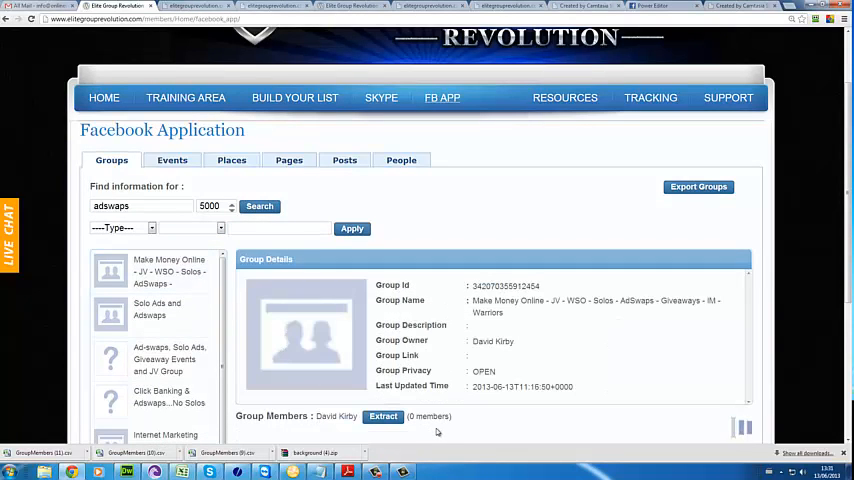
click(383, 416)
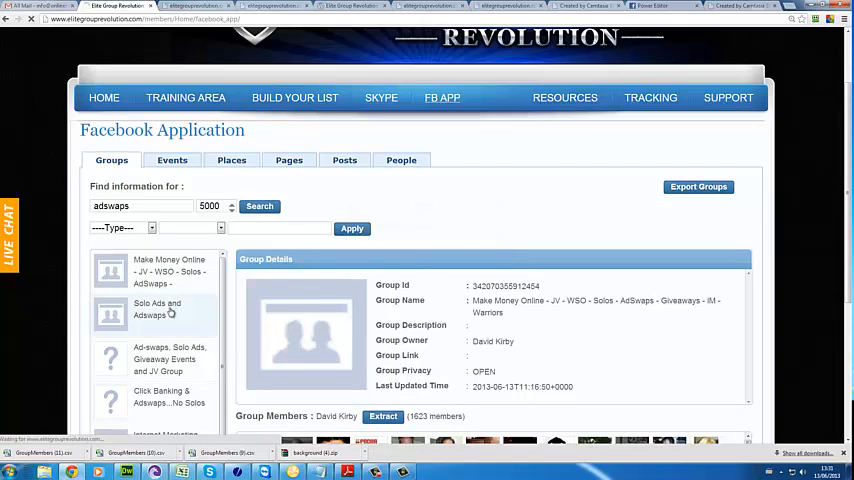
click(157, 309)
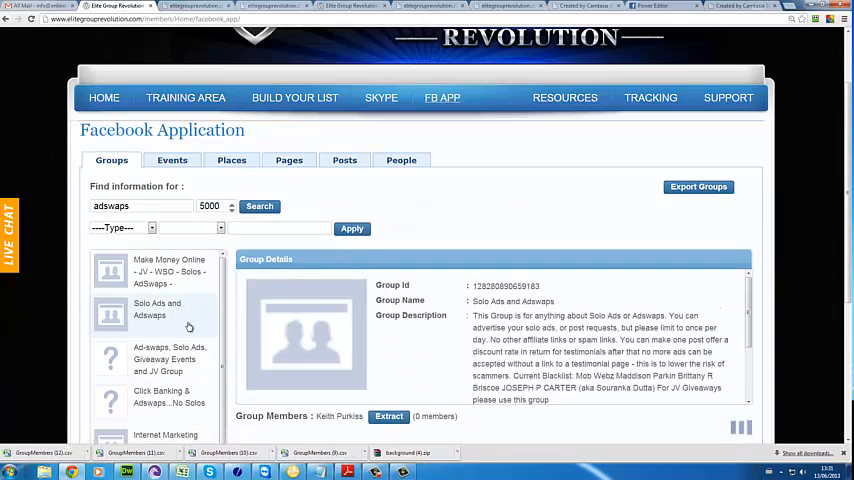
click(388, 416)
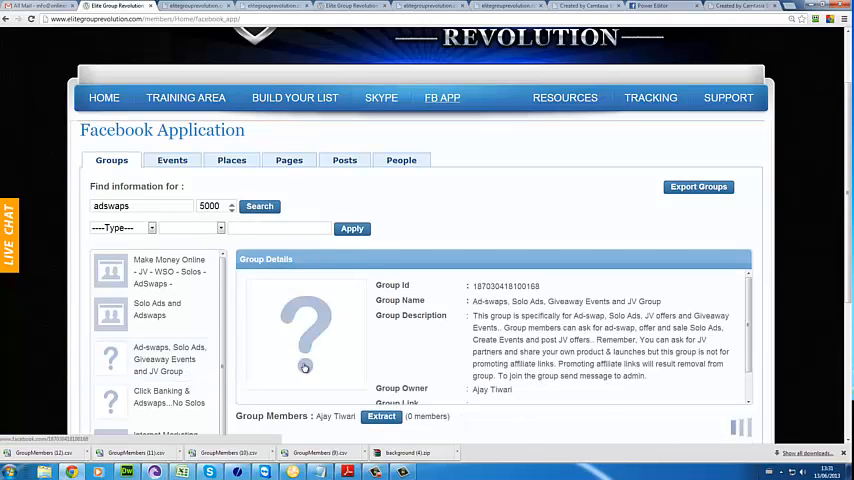
Export member ids, including the Click Banking & Adswaps...No Solos group's 142 members.
click(380, 416)
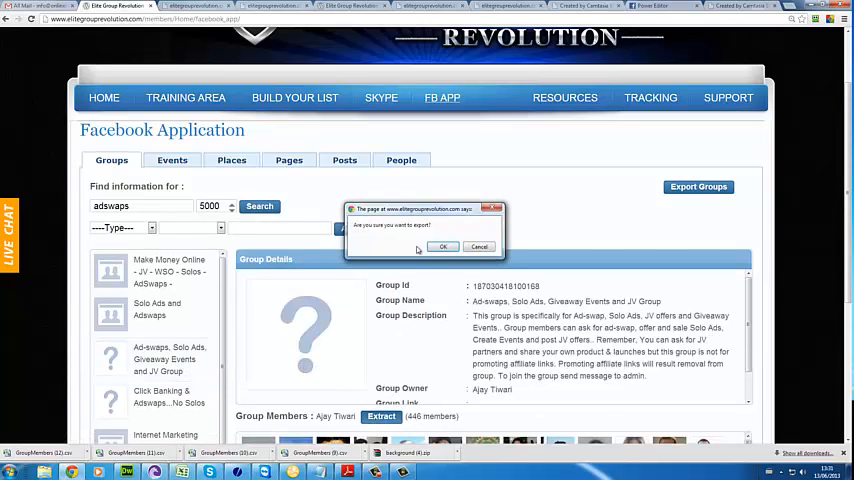
click(443, 247)
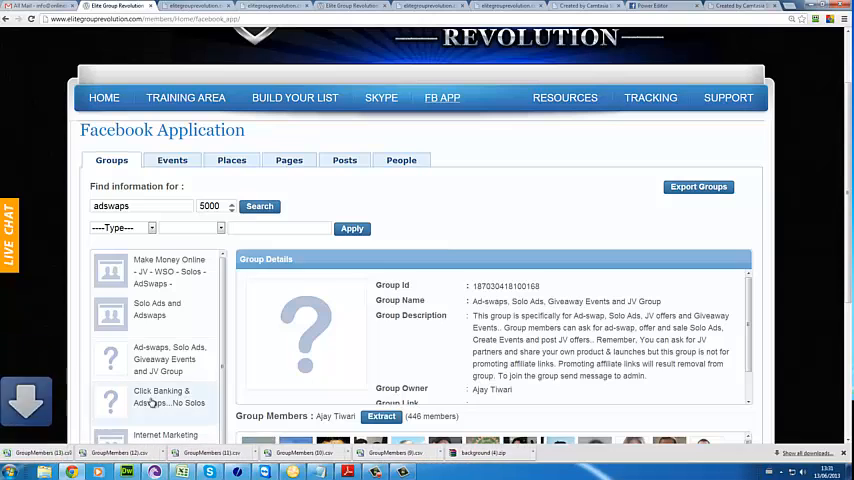
click(155, 397)
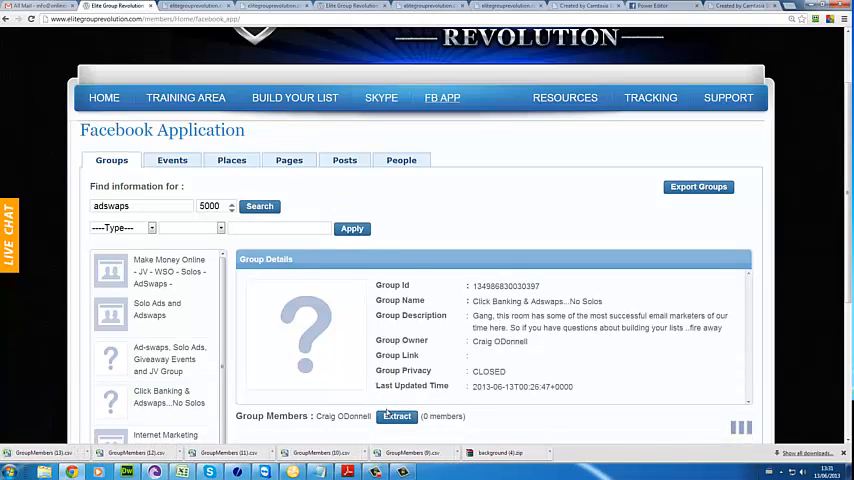
click(396, 416)
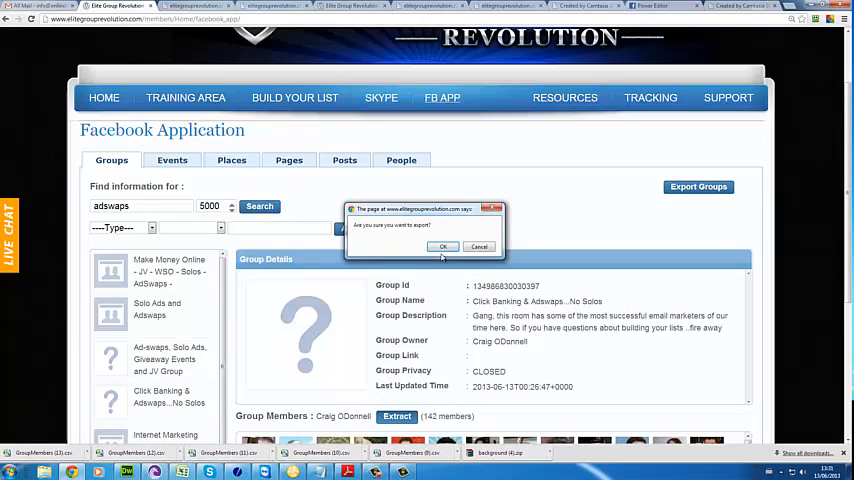
click(443, 247)
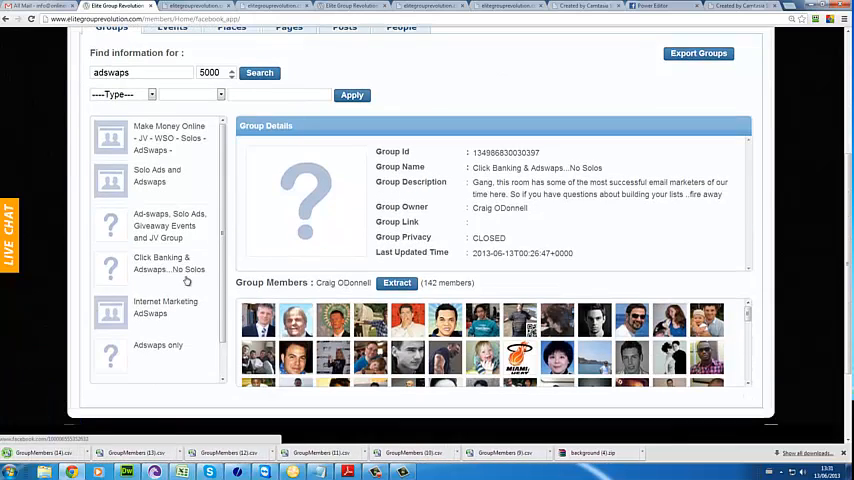
Open the Make Money Online group and scroll through its loaded members.
click(168, 138)
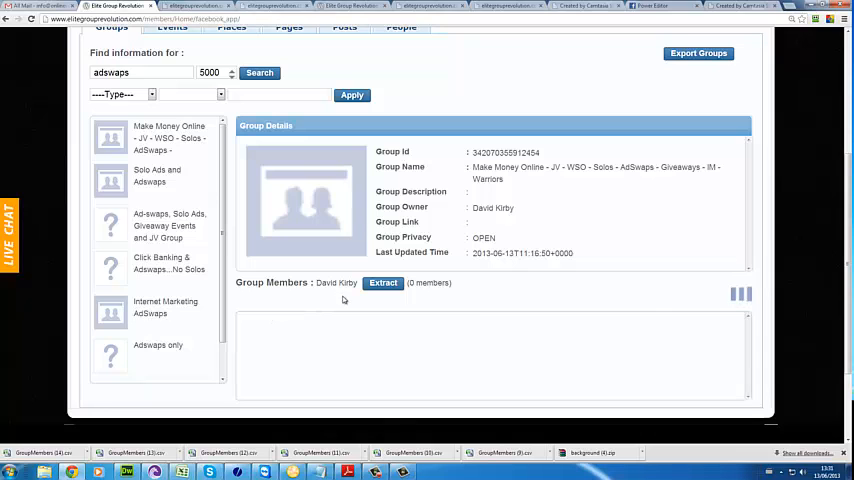
click(382, 282)
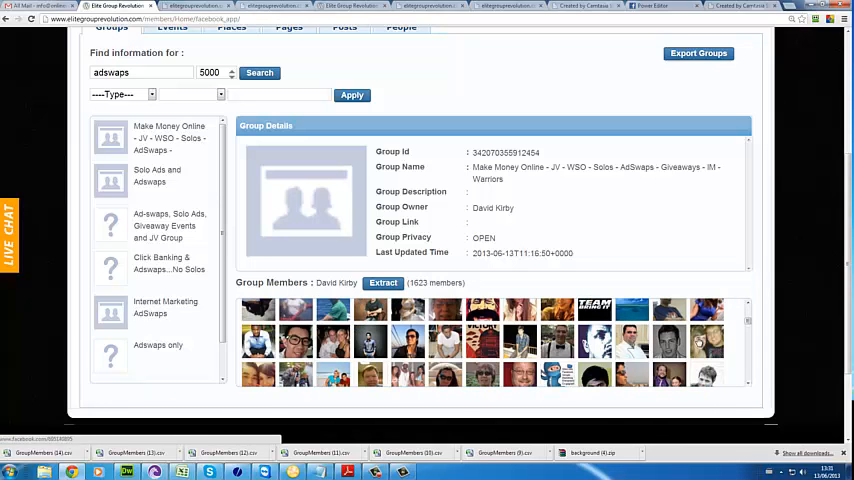
scroll(down, 3)
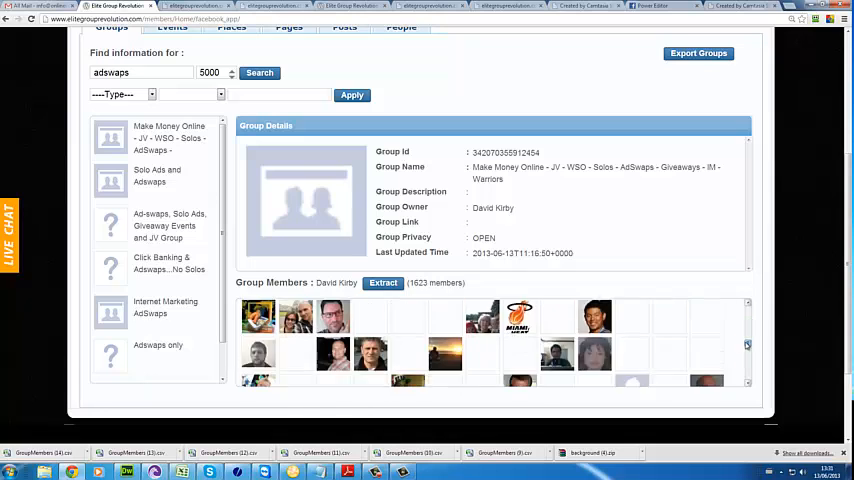
scroll(down, 3)
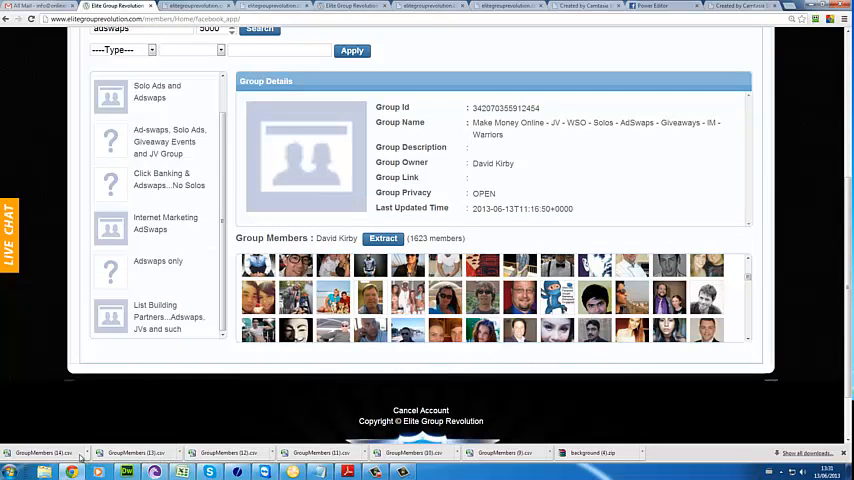
Export the JV Zoo Product Launch group's 685 member ids and open the downloaded CSV.
scroll(up, 3)
text(jv launch)
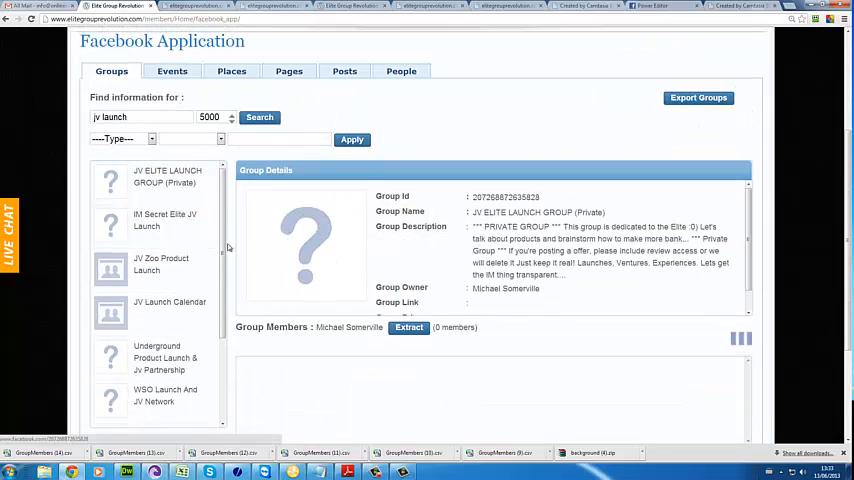
click(408, 327)
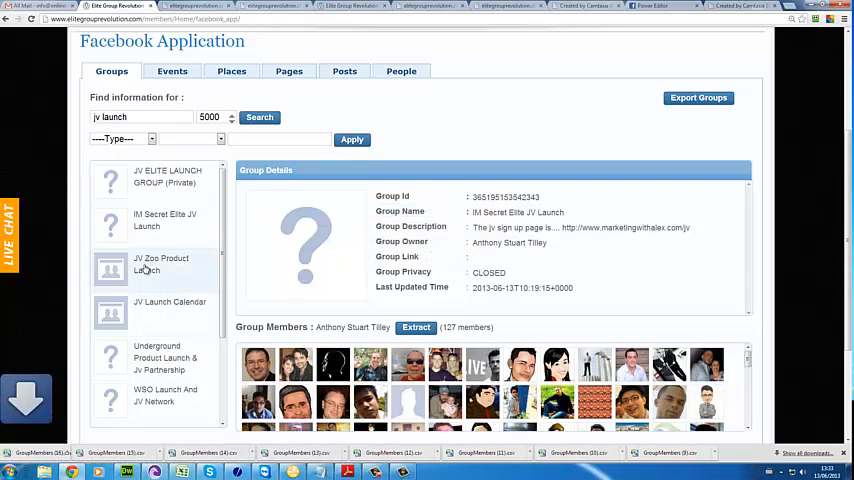
click(160, 264)
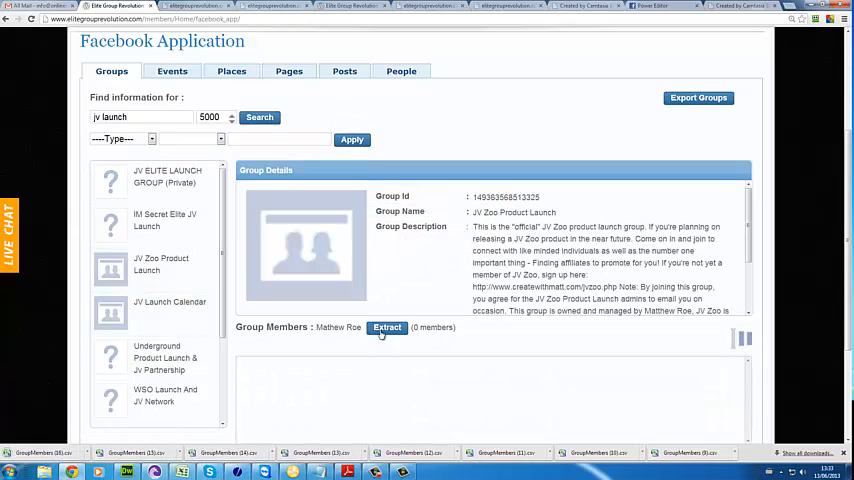
click(387, 327)
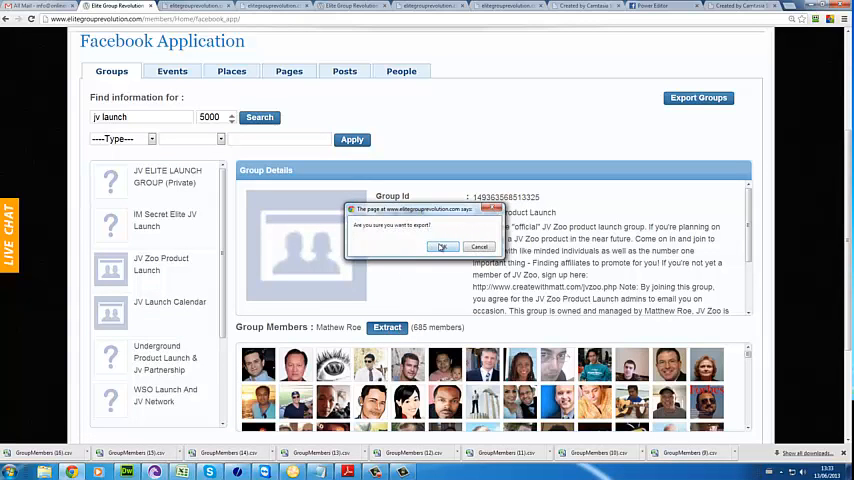
click(443, 247)
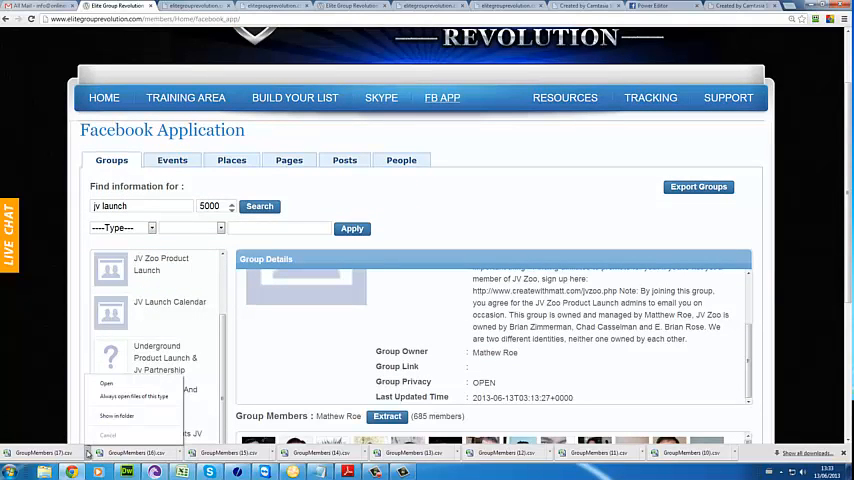
click(107, 383)
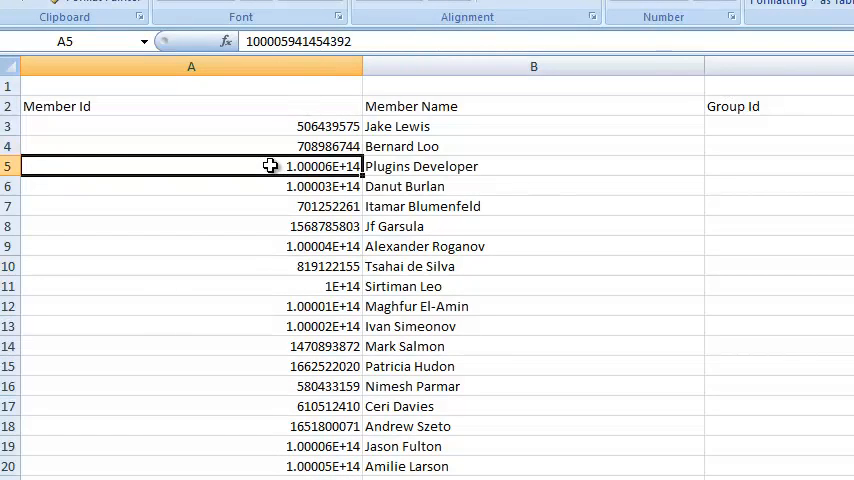
Format the Member Id column as Number with 0 decimal places.
click(191, 66)
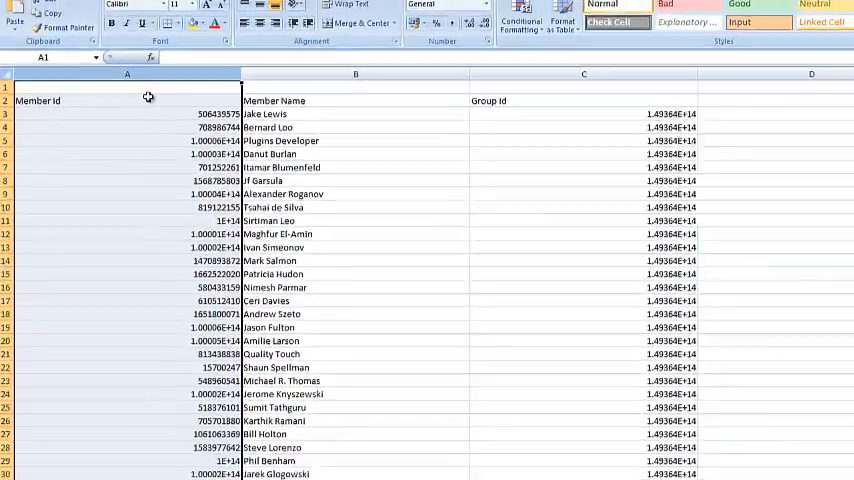
right_click(127, 97)
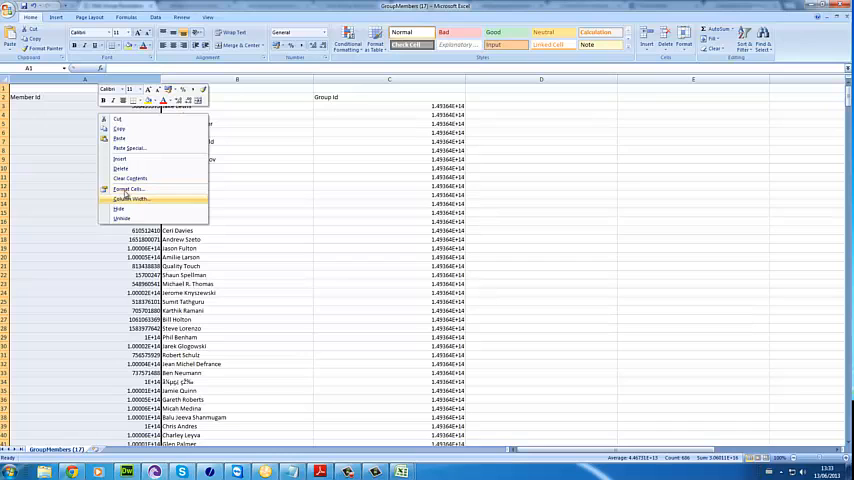
click(127, 189)
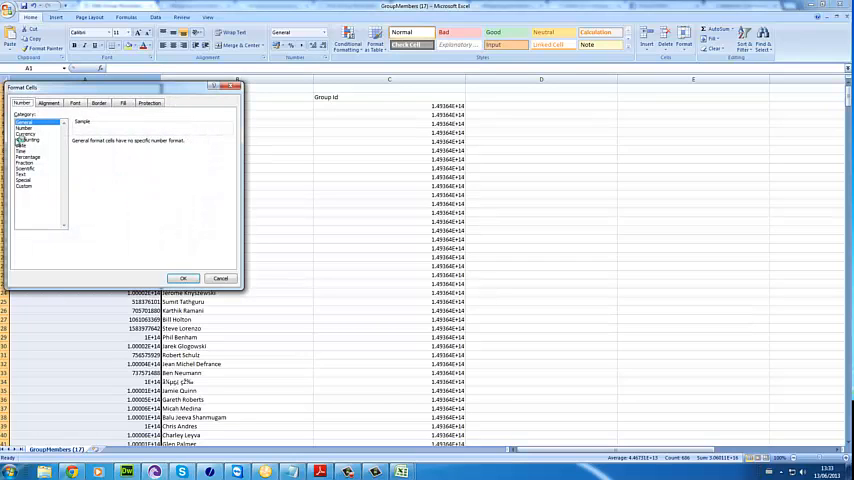
click(25, 128)
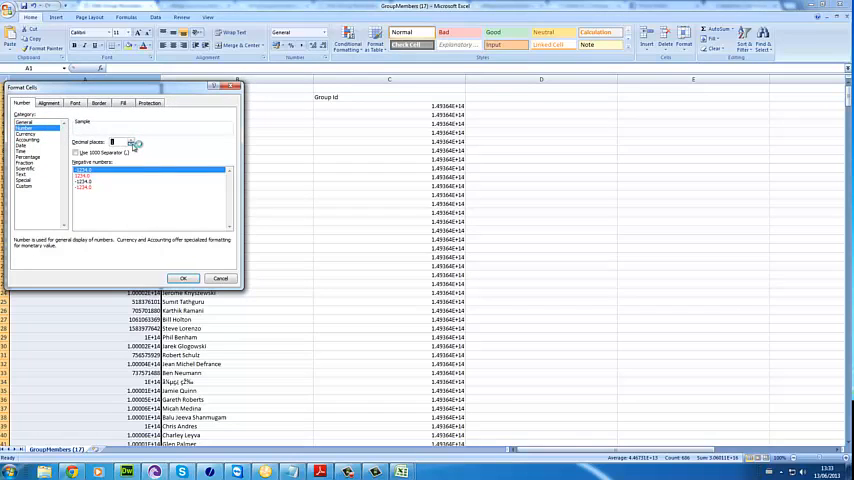
click(183, 277)
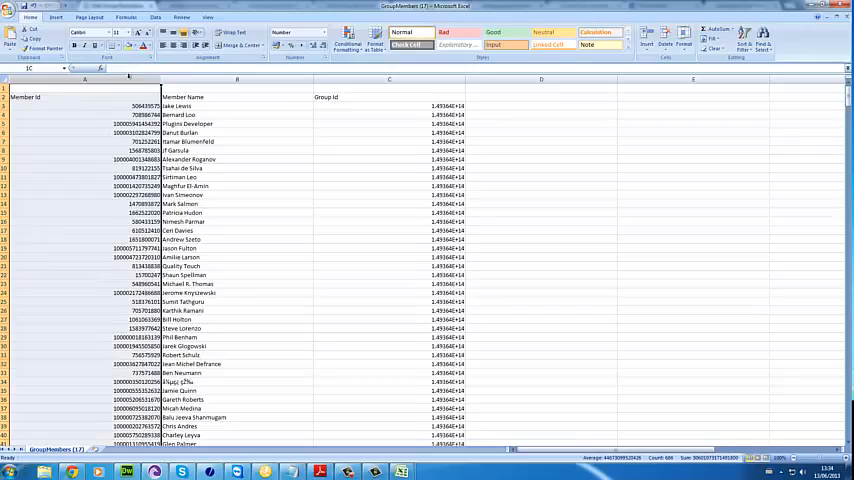
click(12, 471)
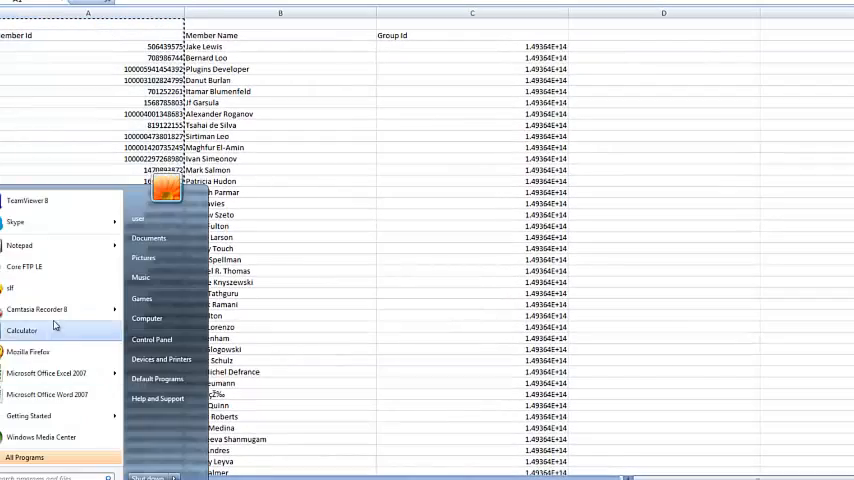
Put the member ids in Notepad and save them as 'swapssolsjune2013'.
click(19, 245)
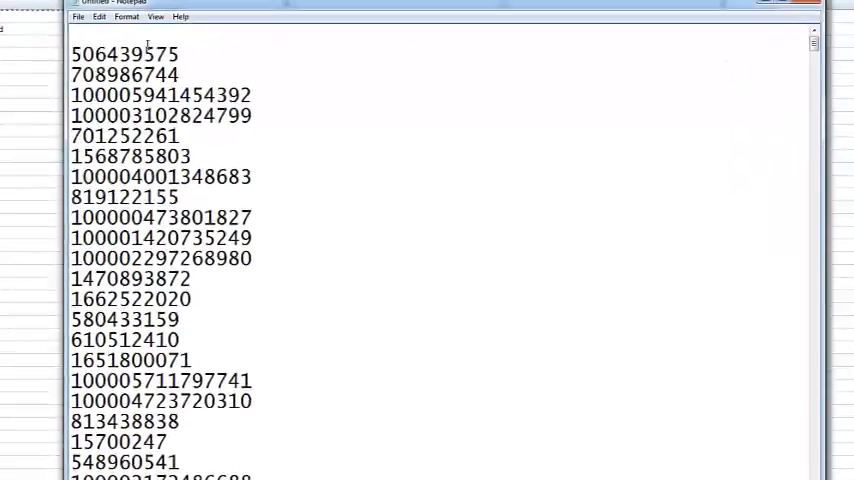
click(77, 17)
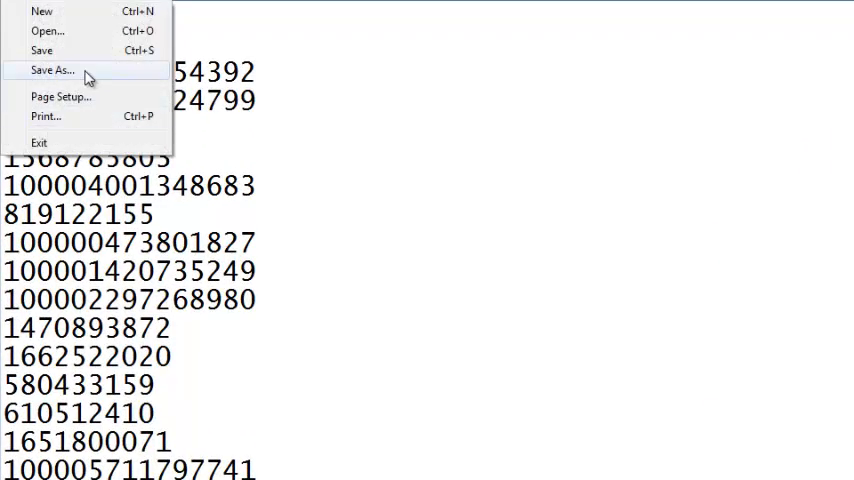
click(52, 70)
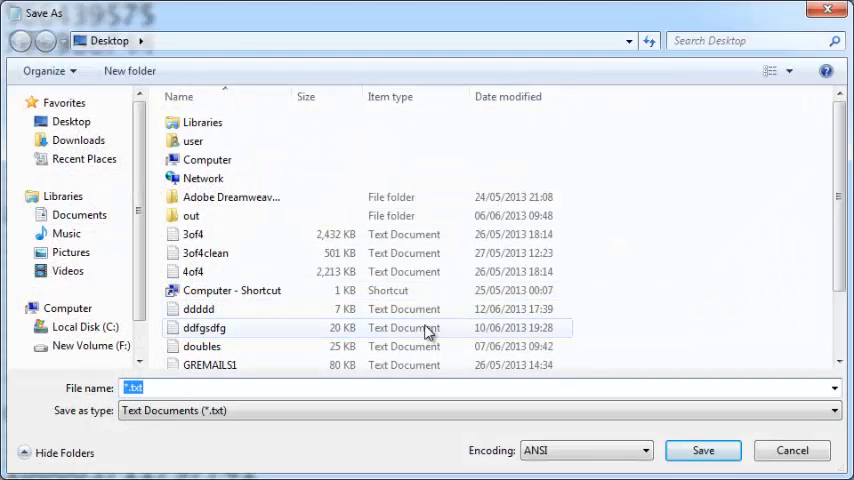
text(swapssols)
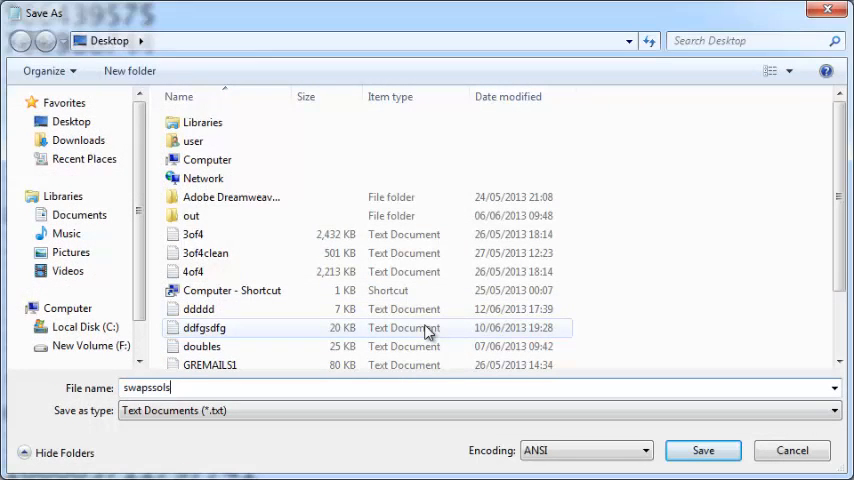
text(june2013)
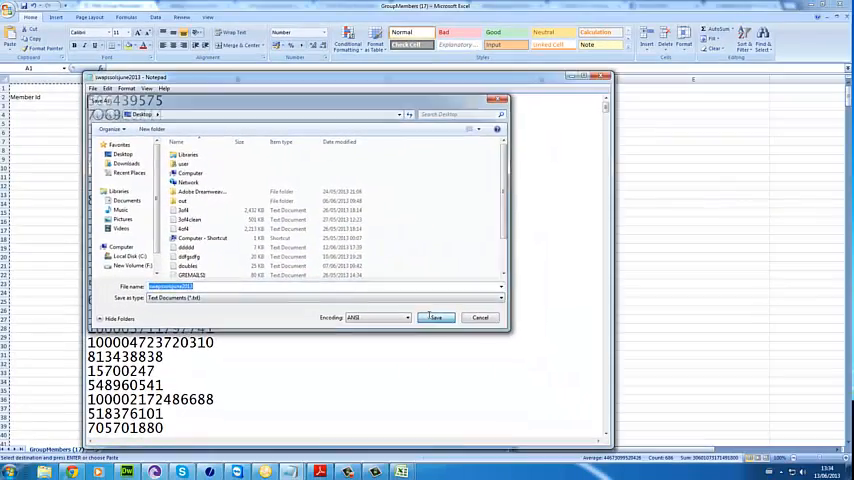
click(435, 317)
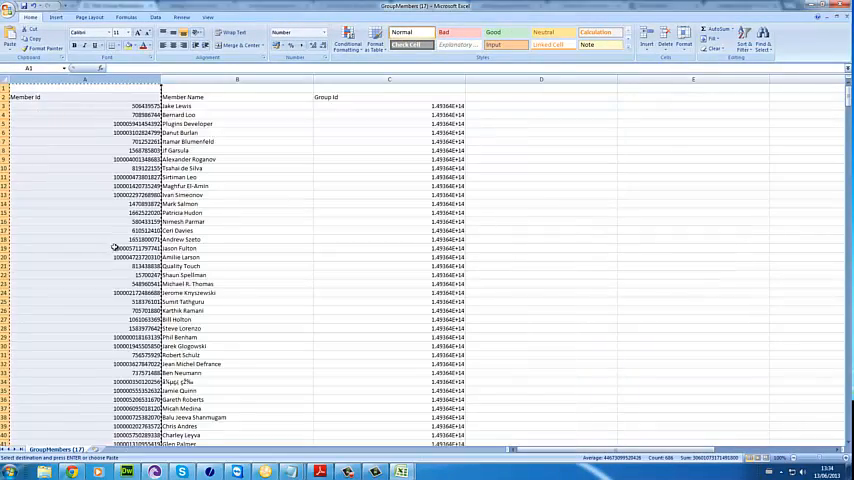
scroll(down, 3)
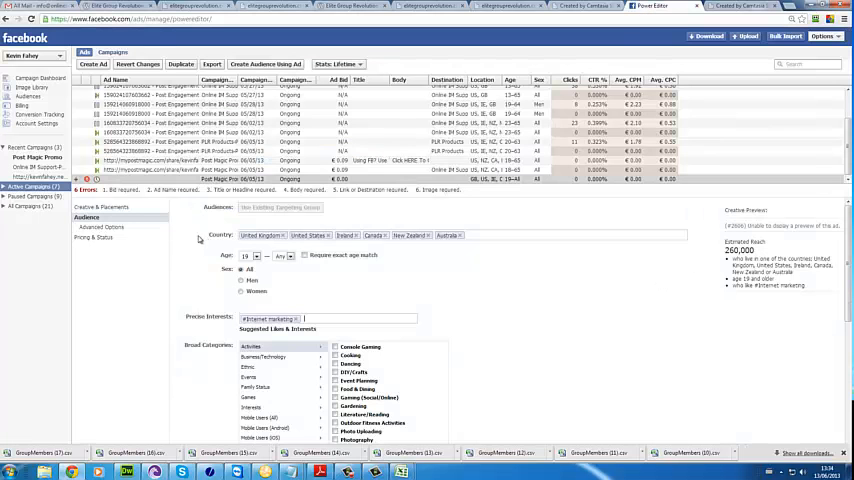
Scroll Power Editor and open the Audiences list of custom audiences.
scroll(down, 3)
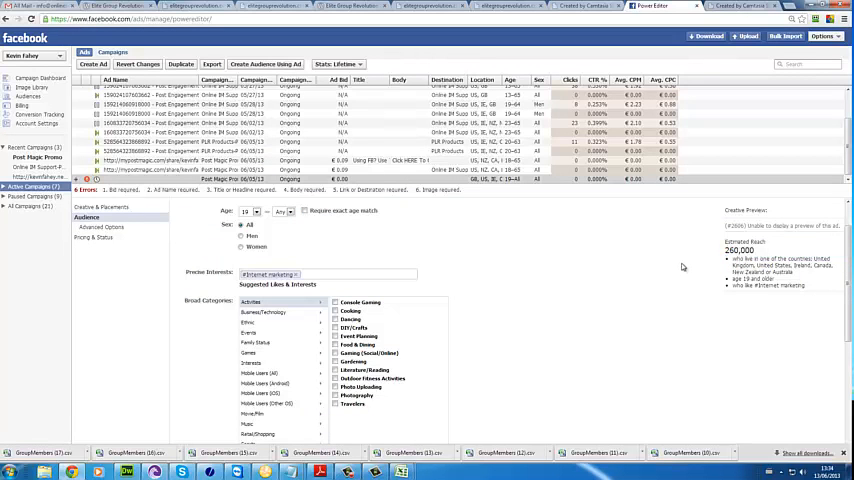
mouse_move(693, 276)
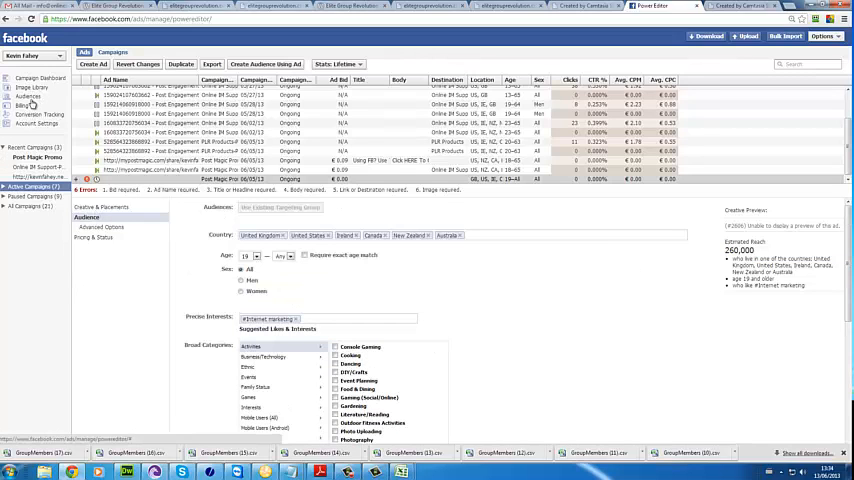
click(27, 96)
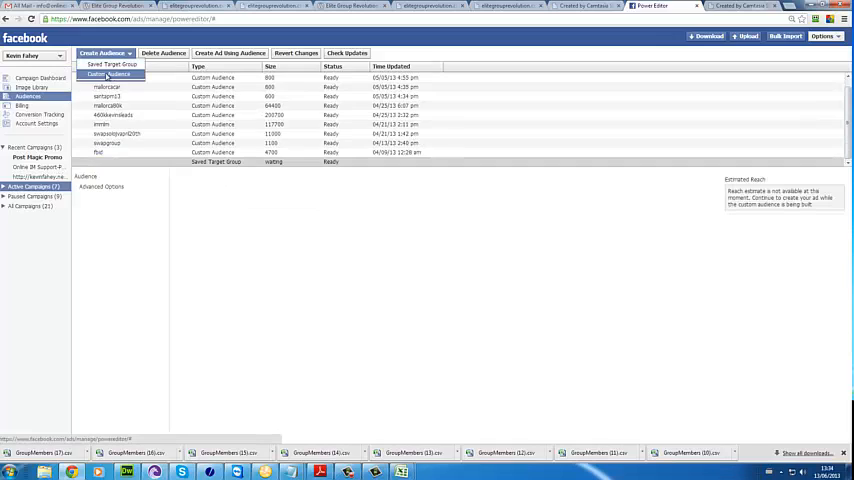
Create custom audience 'swapsolojune2013' from the swapsolojune2013.txt UID file and view its details.
click(110, 74)
text(swapsoldjune)
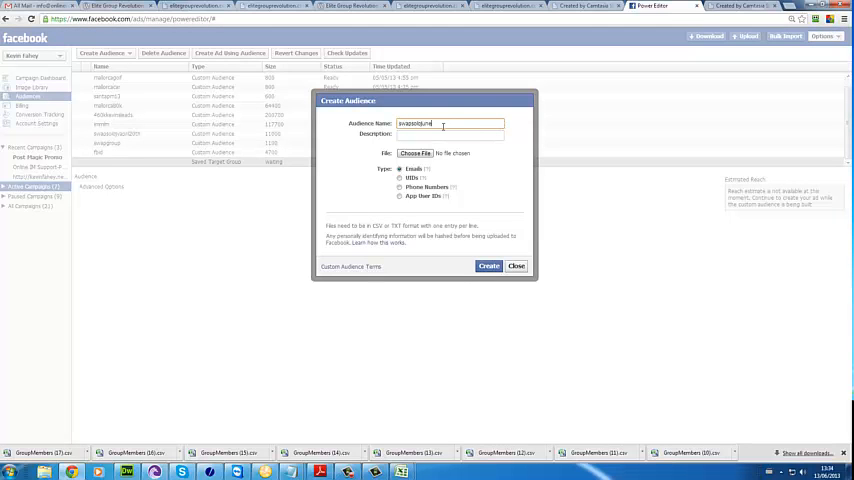
text(swaj)
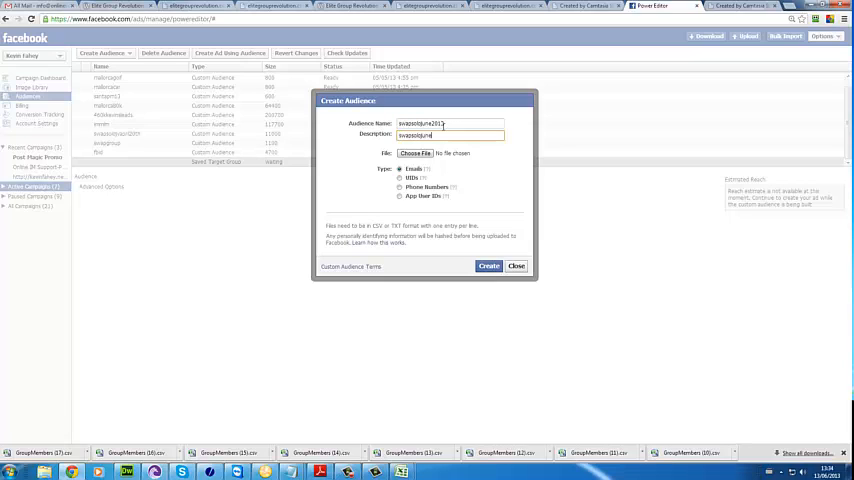
text(2013)
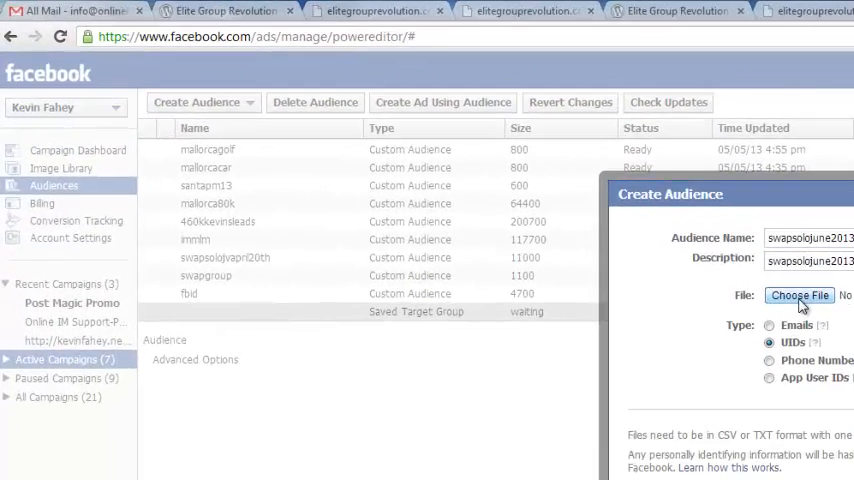
click(799, 294)
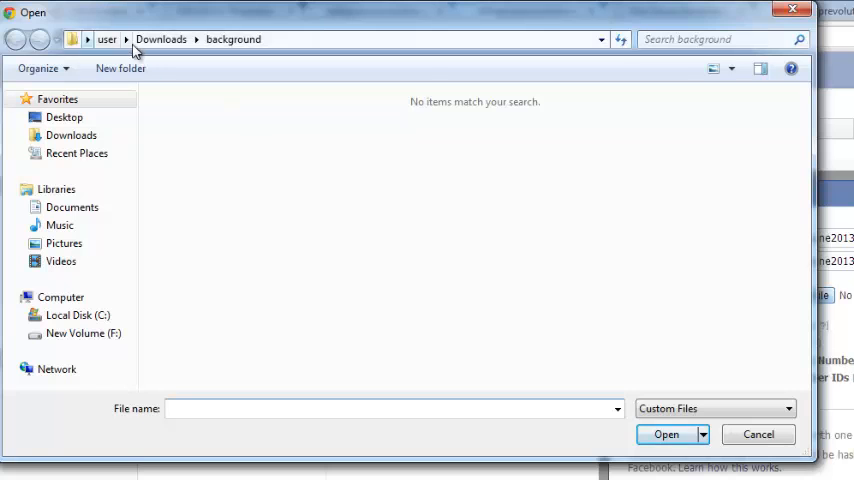
click(15, 39)
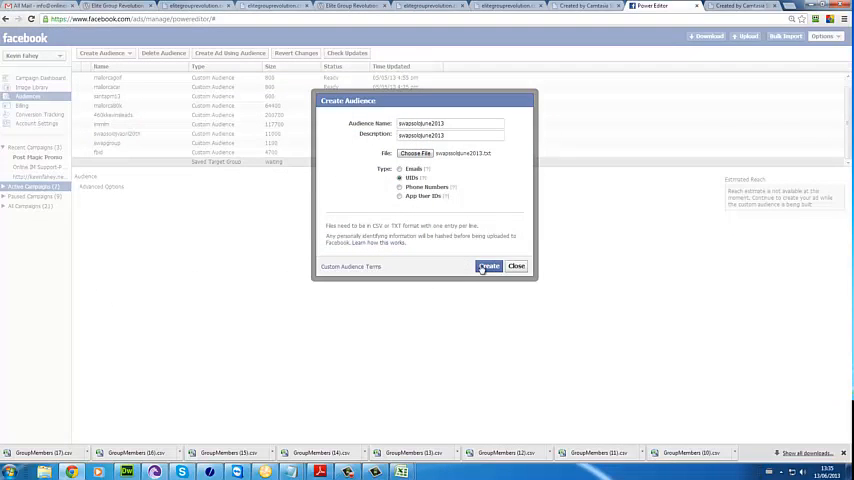
click(489, 266)
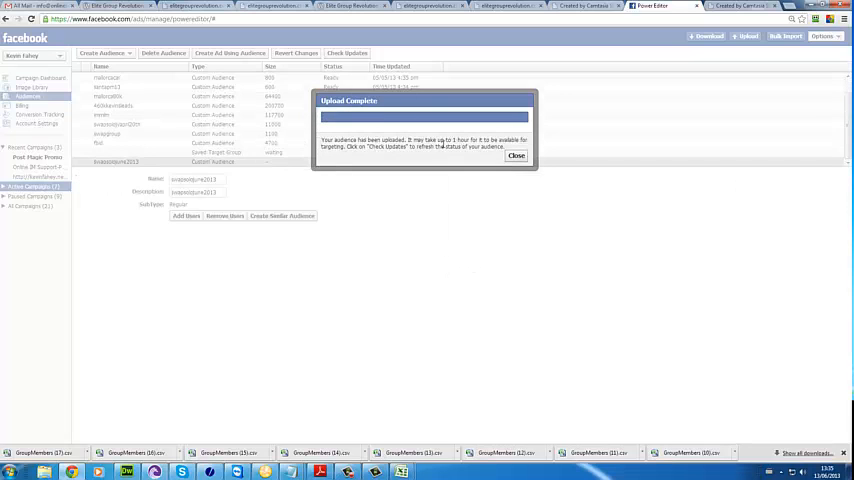
click(516, 155)
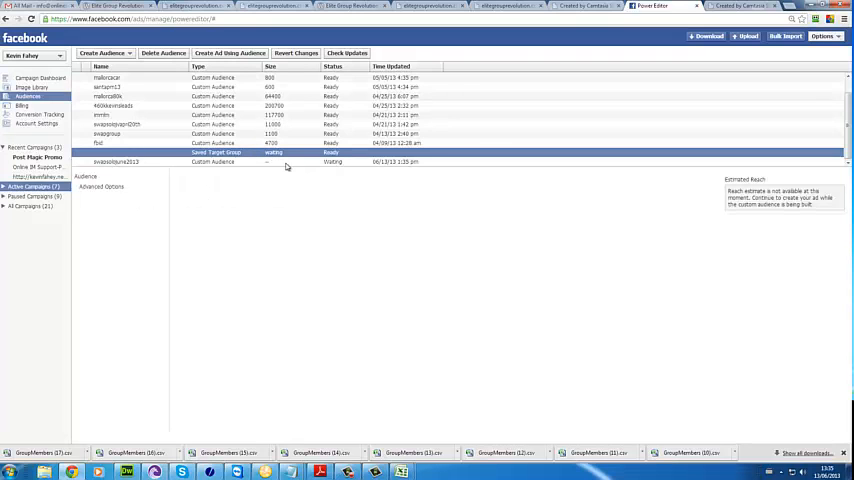
click(115, 162)
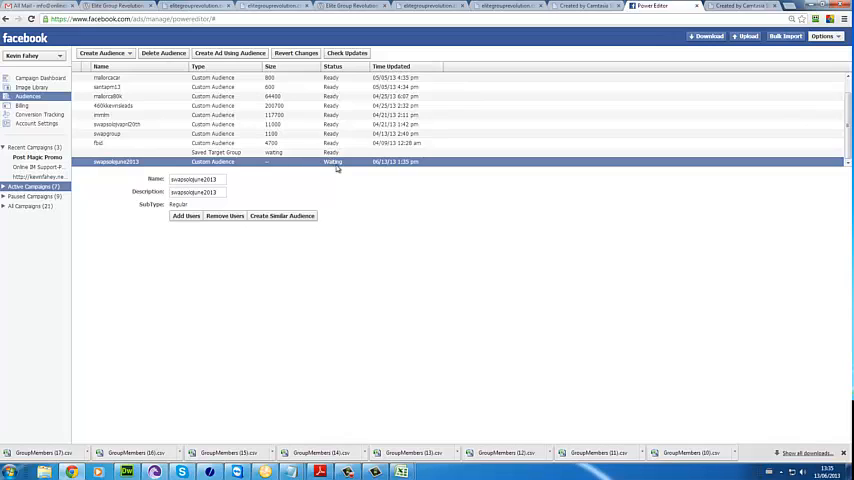
mouse_move(164, 84)
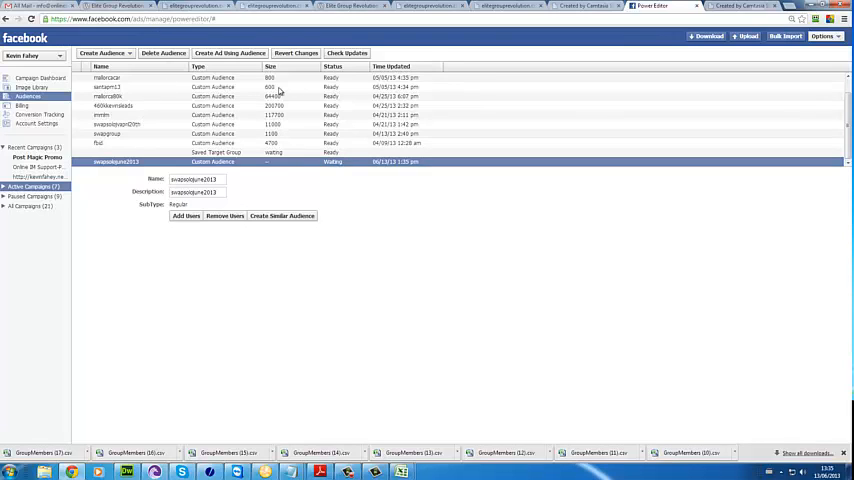
mouse_move(245, 130)
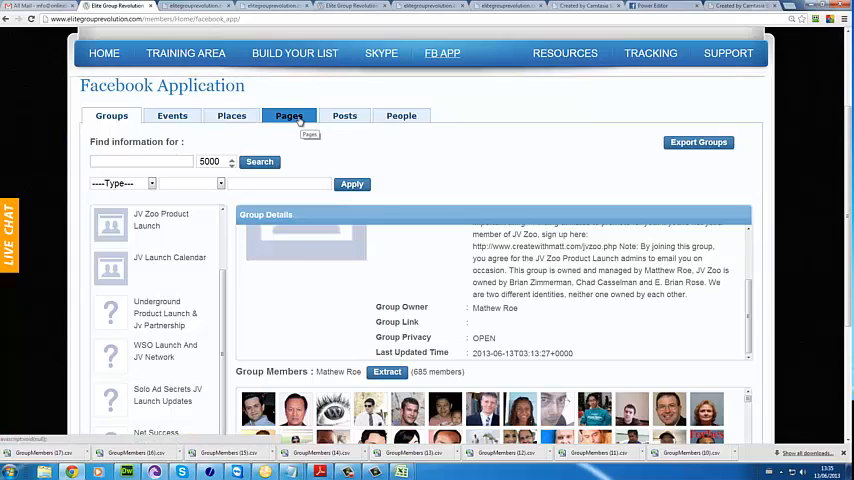
Search pages for 'dog training' and show Husky Dog Training's details with 12,933 likes.
click(288, 115)
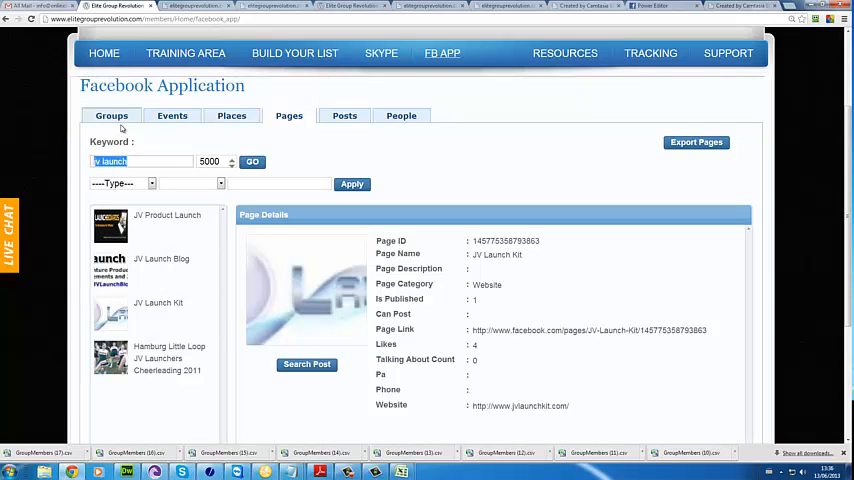
text(dog training)
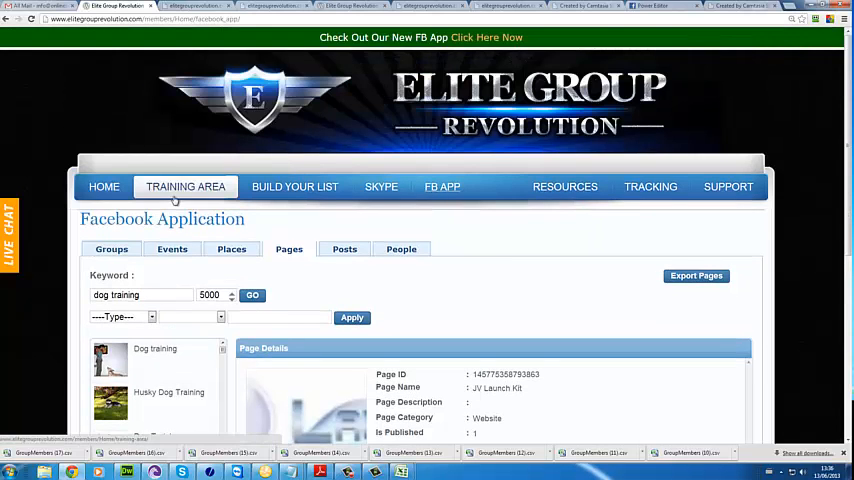
scroll(down, 3)
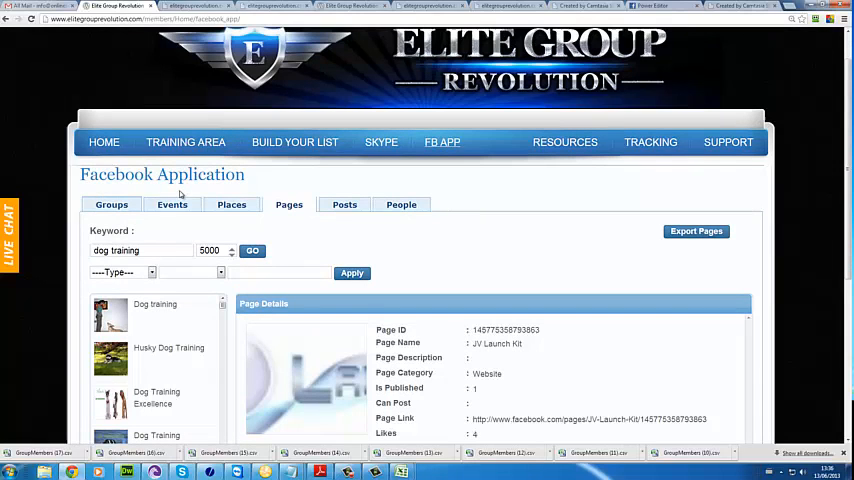
right_click(138, 262)
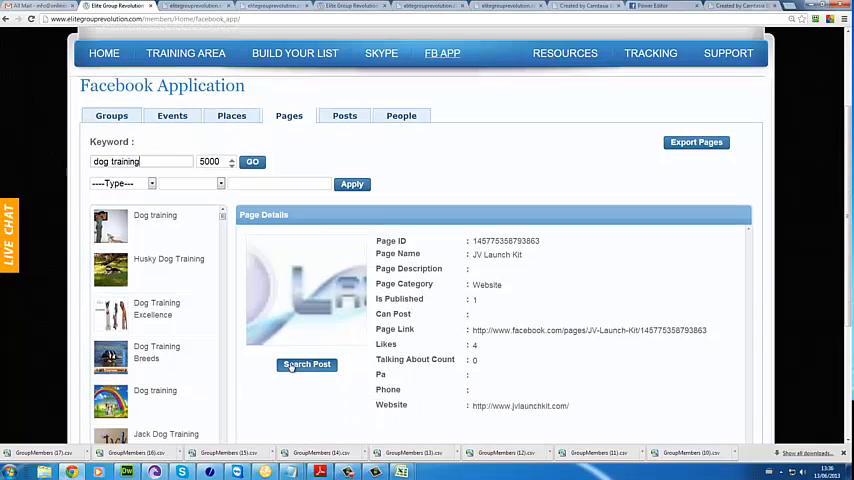
click(168, 263)
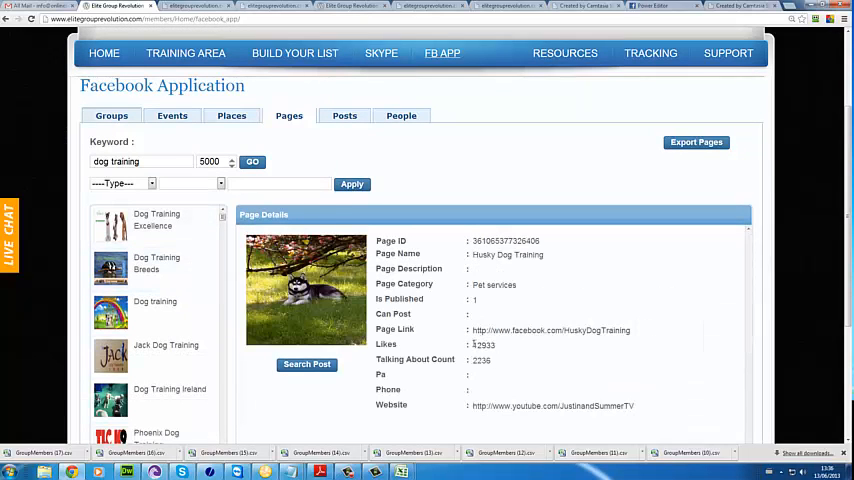
double_click(484, 344)
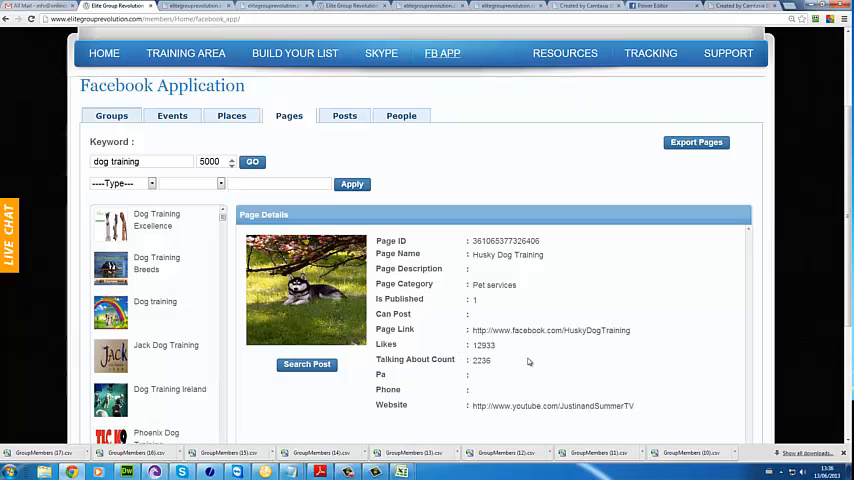
mouse_move(513, 354)
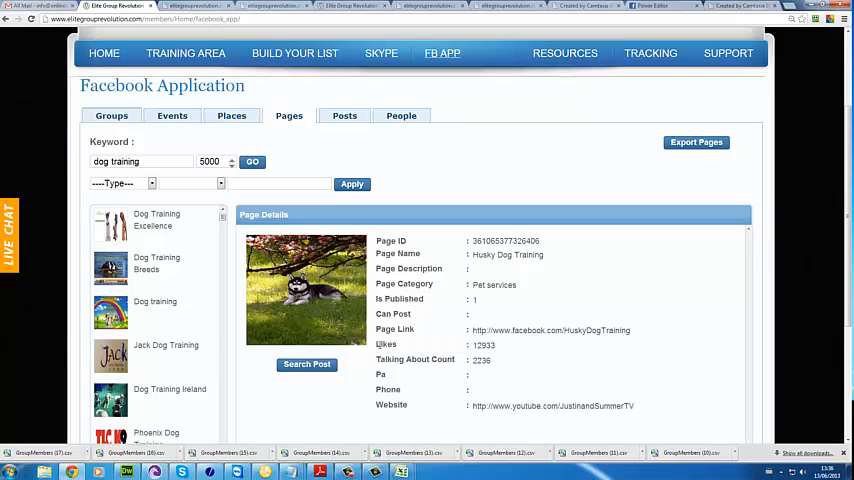
Open Husky Dog Training's Facebook page in a new tab and scroll through it.
double_click(400, 344)
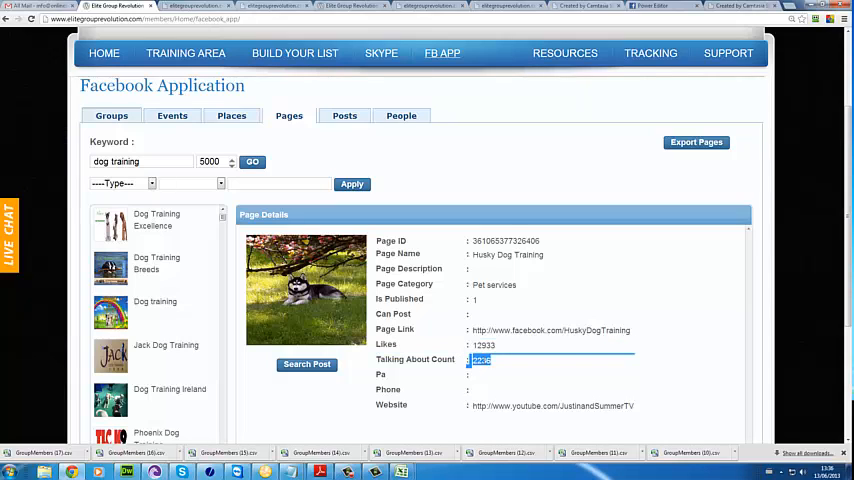
right_click(305, 290)
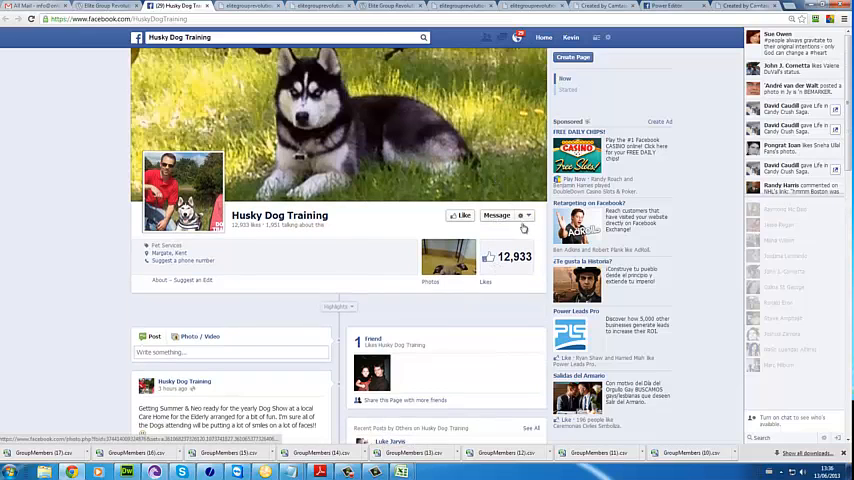
scroll(down, 3)
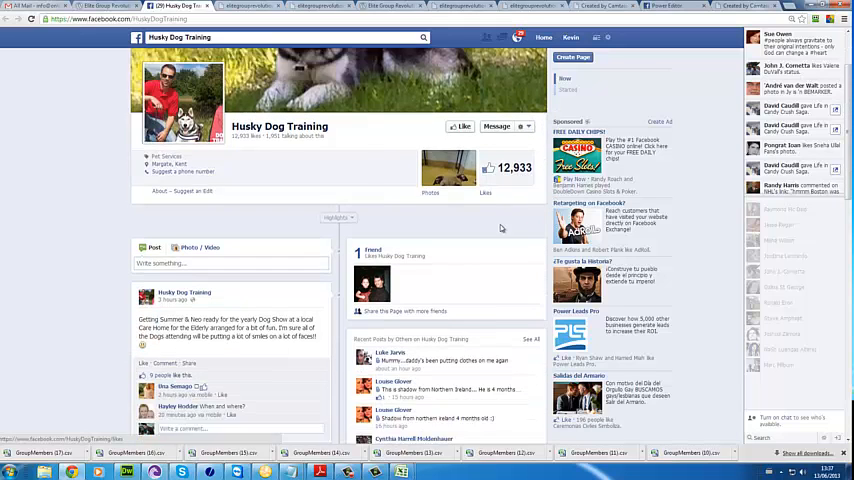
scroll(down, 3)
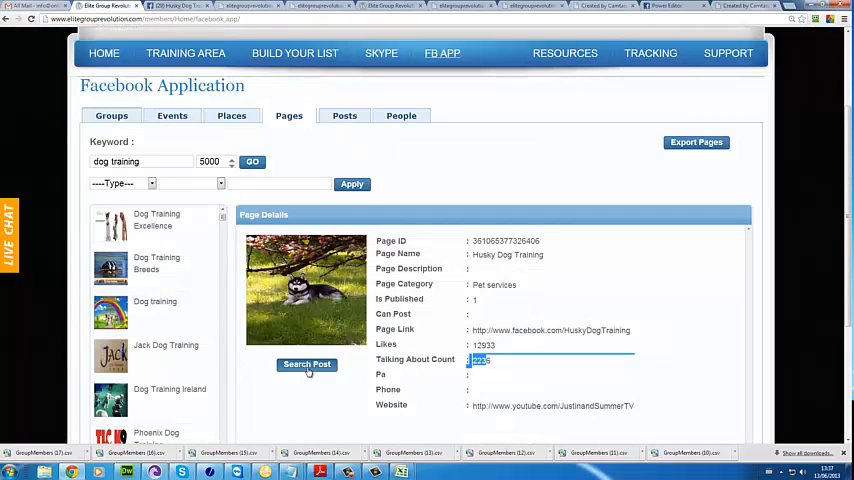
Retrieve Husky Dog Training's 243 posts and confirm exporting the members who posted.
click(307, 364)
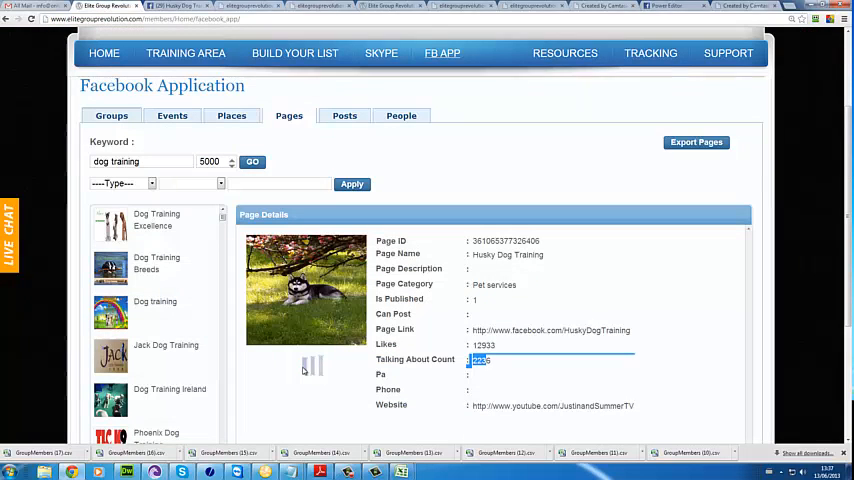
click(171, 115)
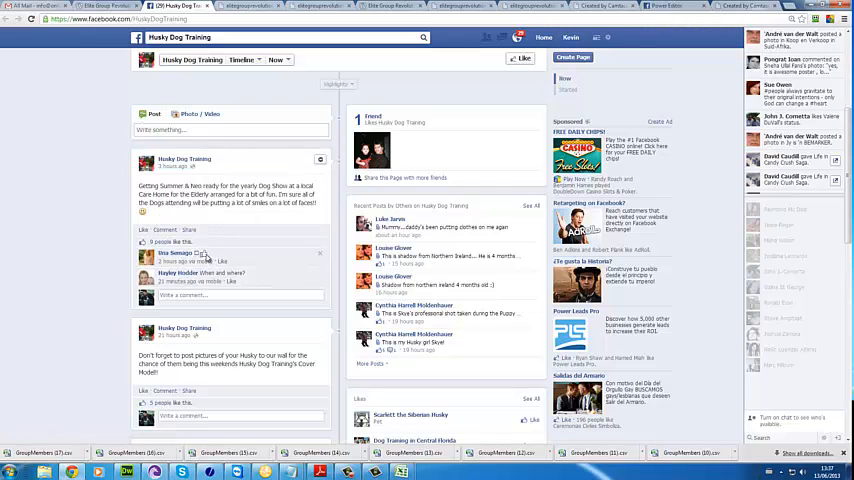
scroll(down, 3)
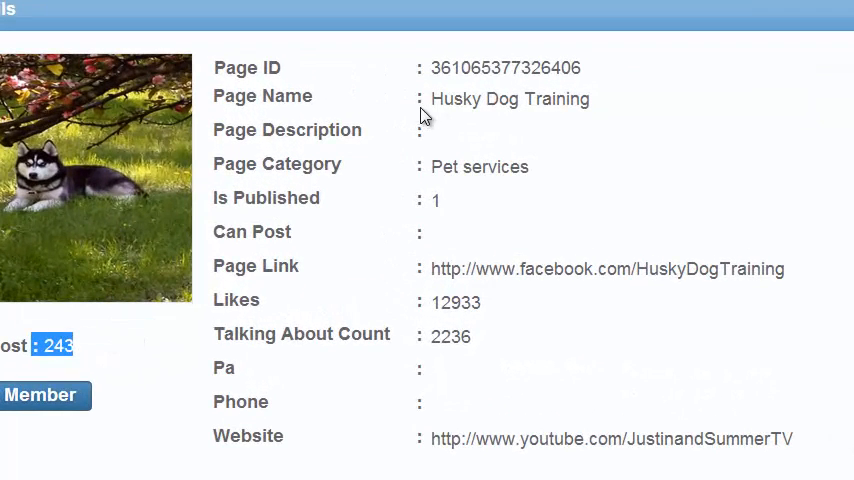
double_click(510, 99)
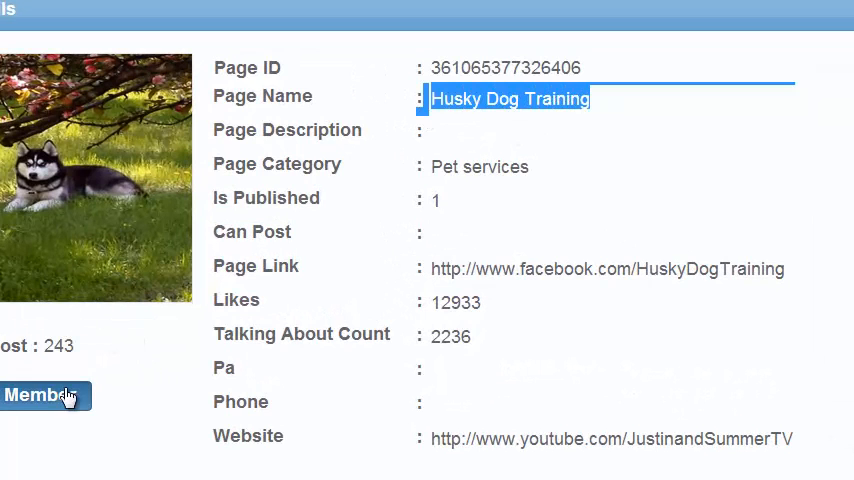
click(46, 395)
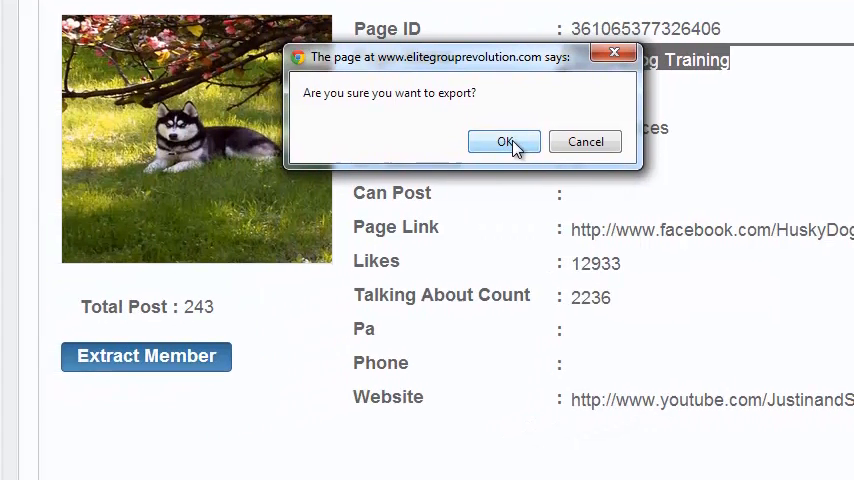
click(503, 141)
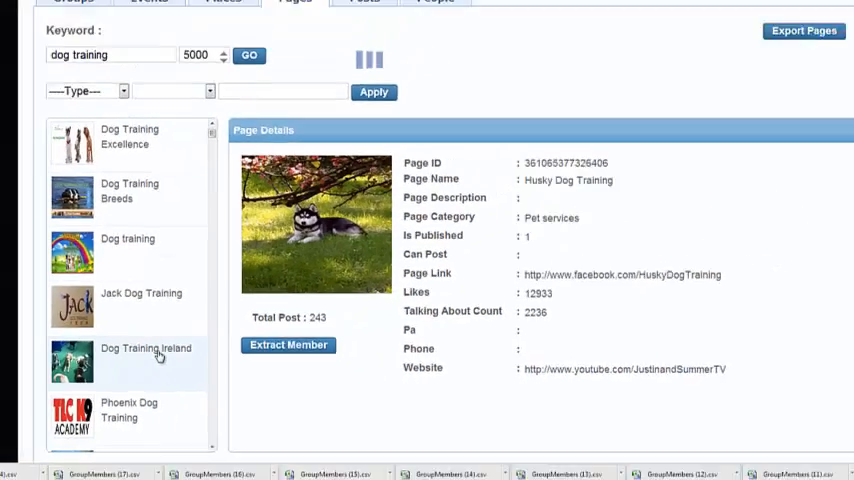
Select Dog Training Ireland in the 'dog training' results to show its 6,774 likes.
click(145, 355)
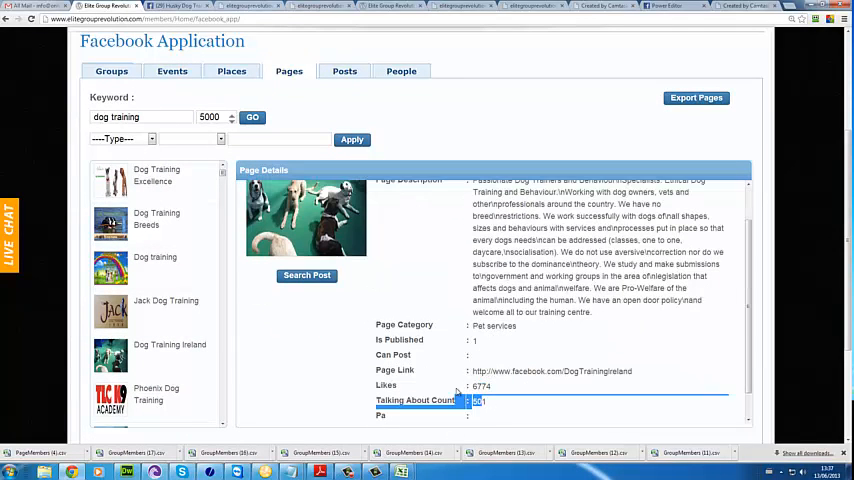
scroll(up, 3)
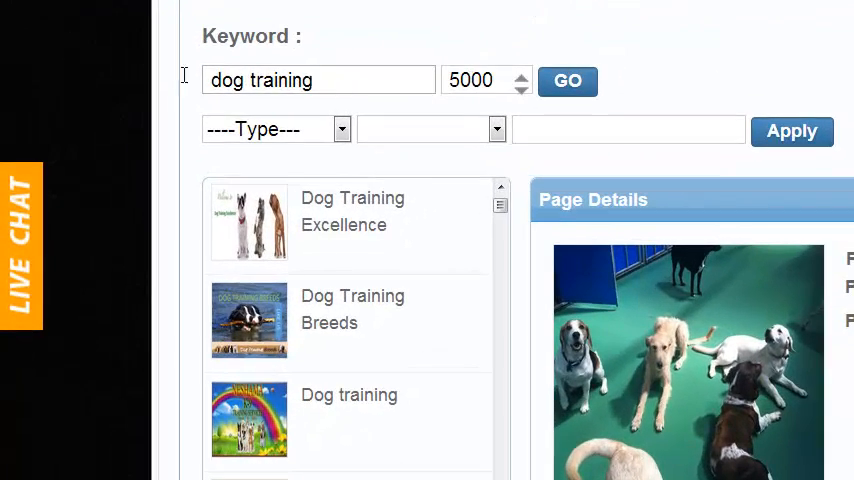
Search pages for 'santa ponsa' and view Manhattan's Santa Ponsa and Santa Ponsa Guide.
text(santa ponsa)
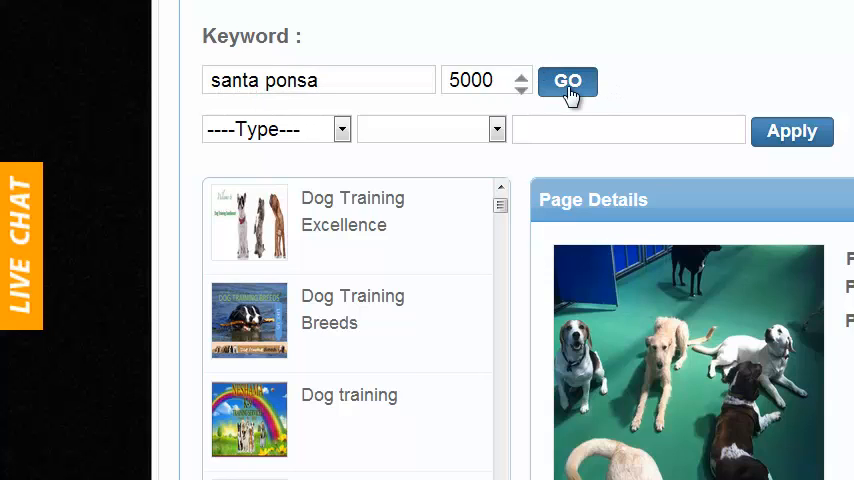
click(567, 81)
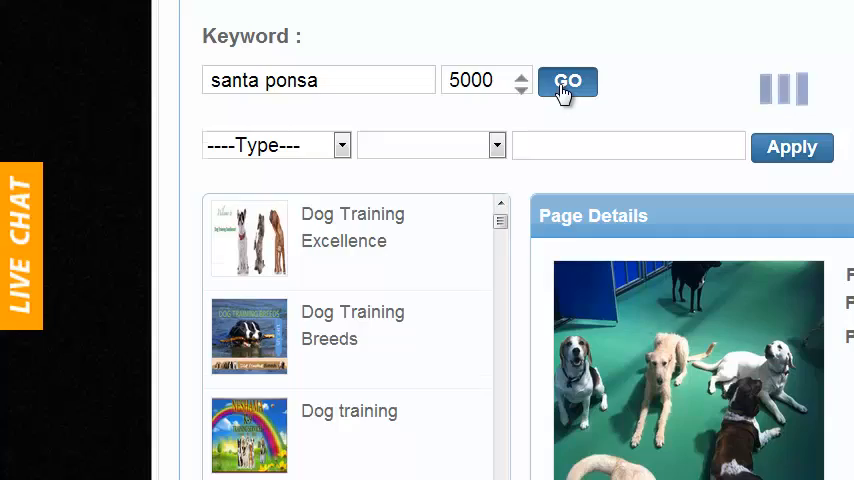
click(567, 80)
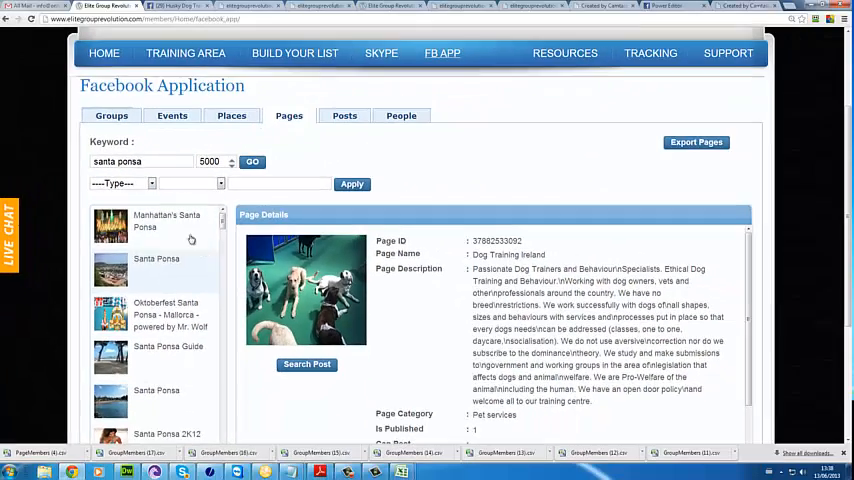
click(167, 220)
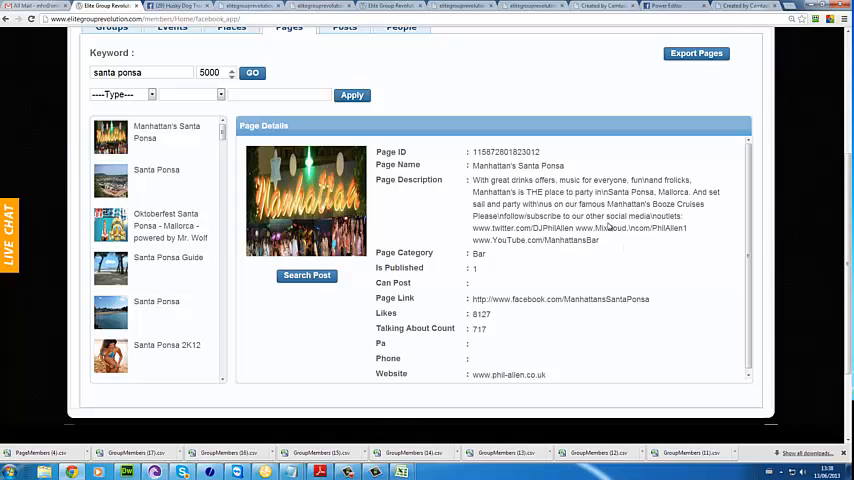
mouse_move(392, 310)
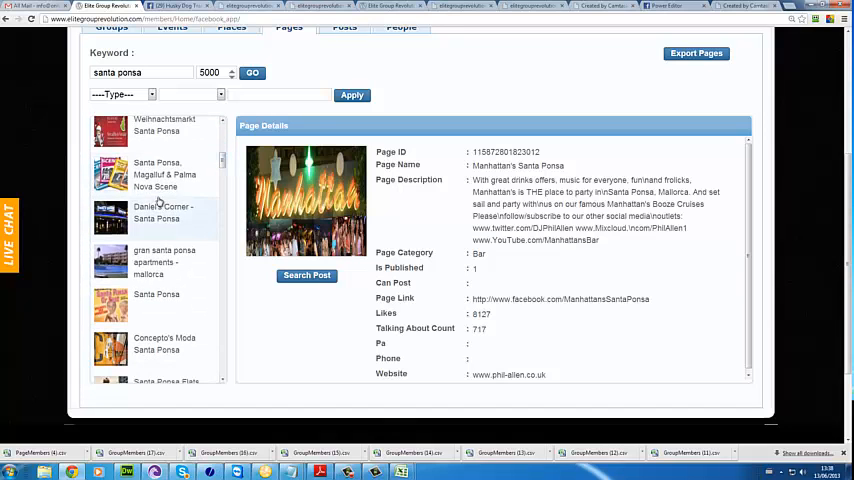
click(163, 213)
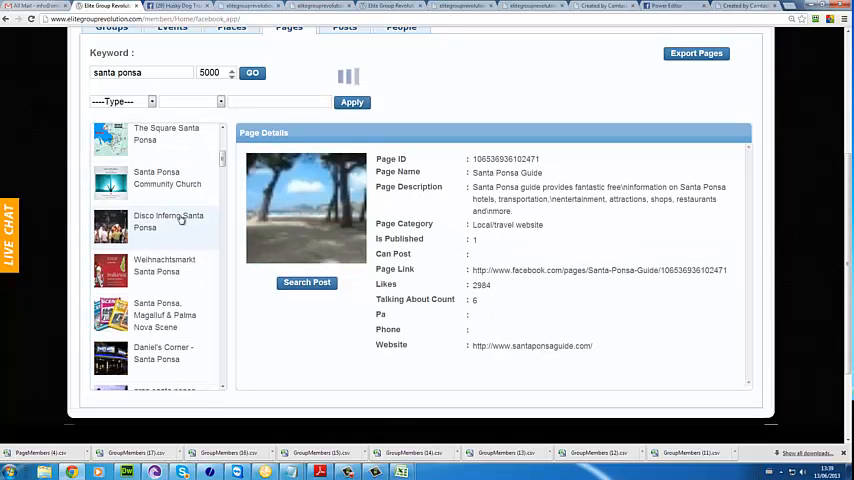
Select Disco Inferno Santa Ponsa, highlight its 7,658 likes, and count its 192 posts.
click(168, 221)
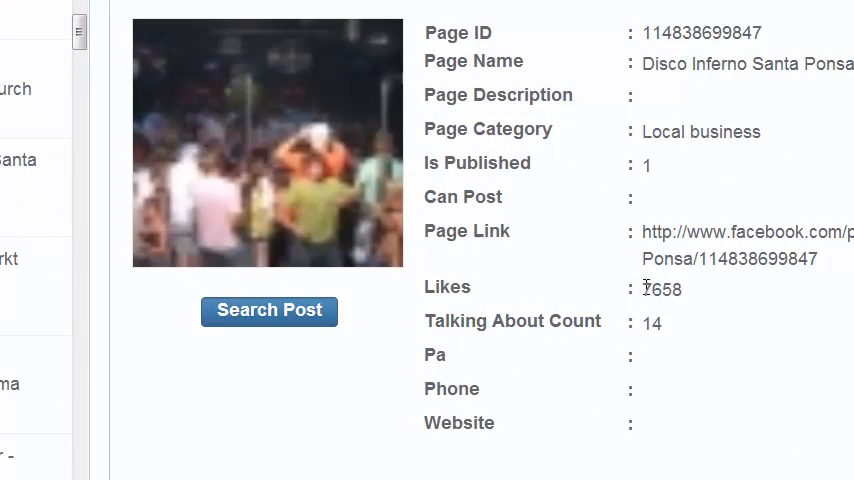
double_click(660, 289)
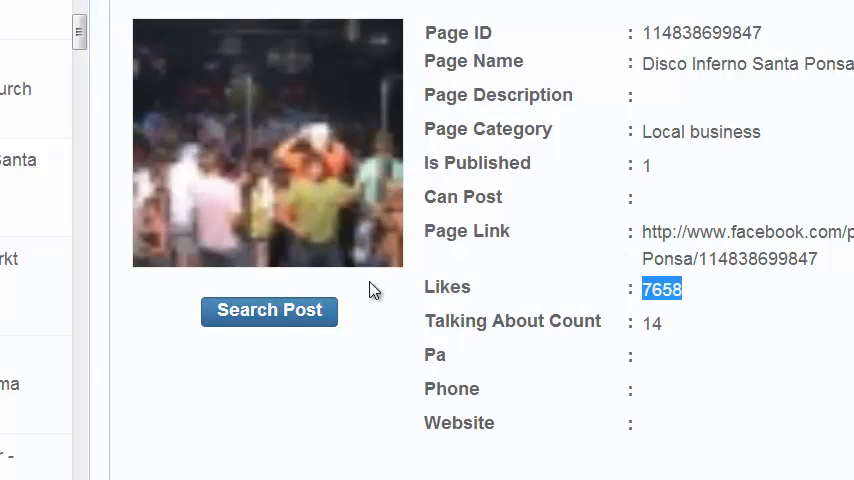
click(269, 310)
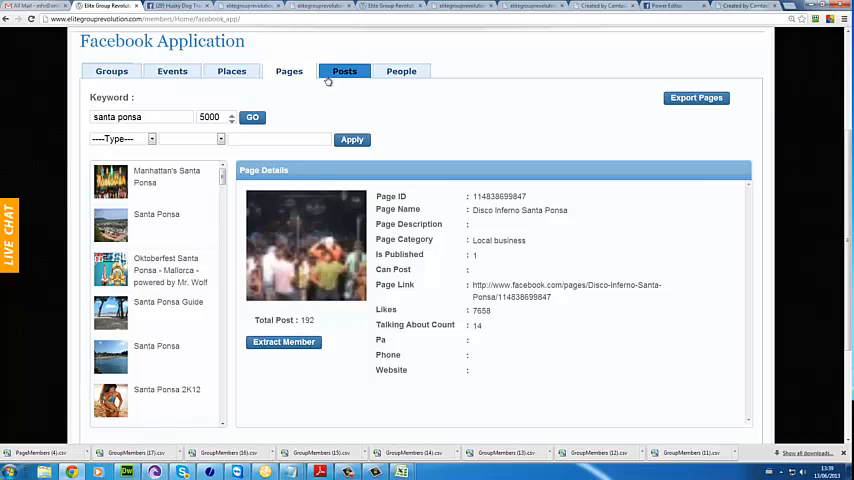
Search Facebook posts for 'real estate mallorca', listing 16 posts.
click(344, 71)
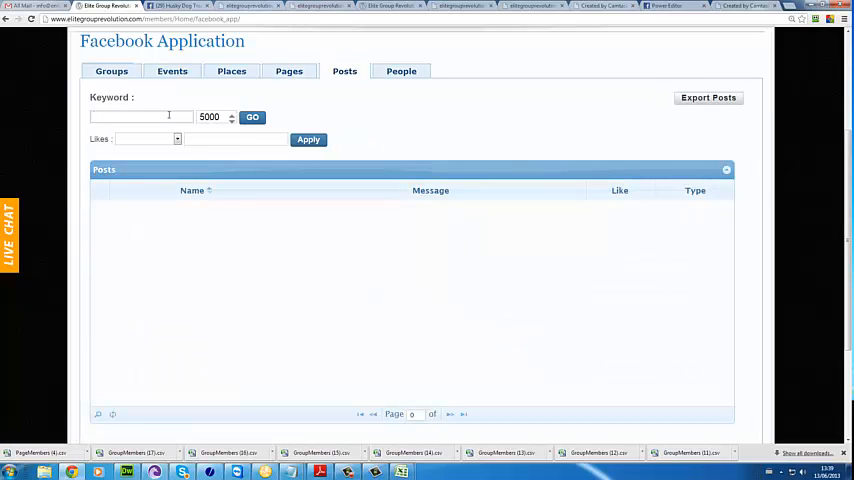
text(real estate mallorca)
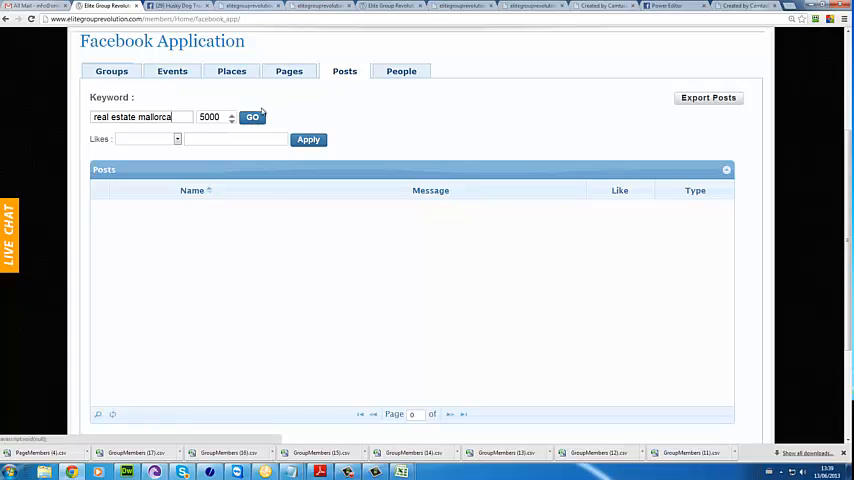
click(252, 117)
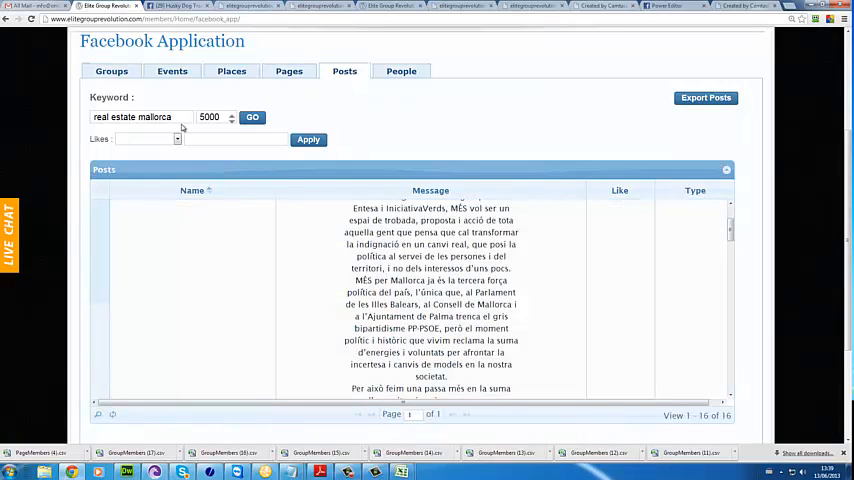
Replace the keyword with 'new york hair dresser' and run the post search.
double_click(155, 117)
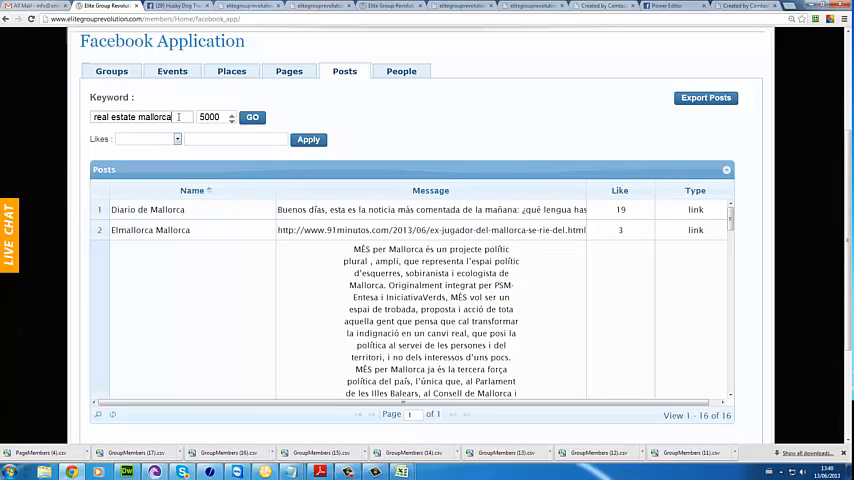
text(new york hair dresser)
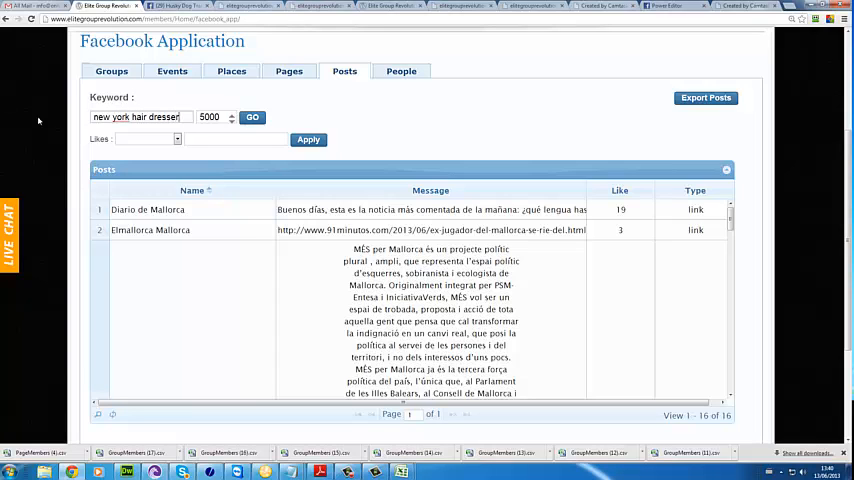
click(252, 117)
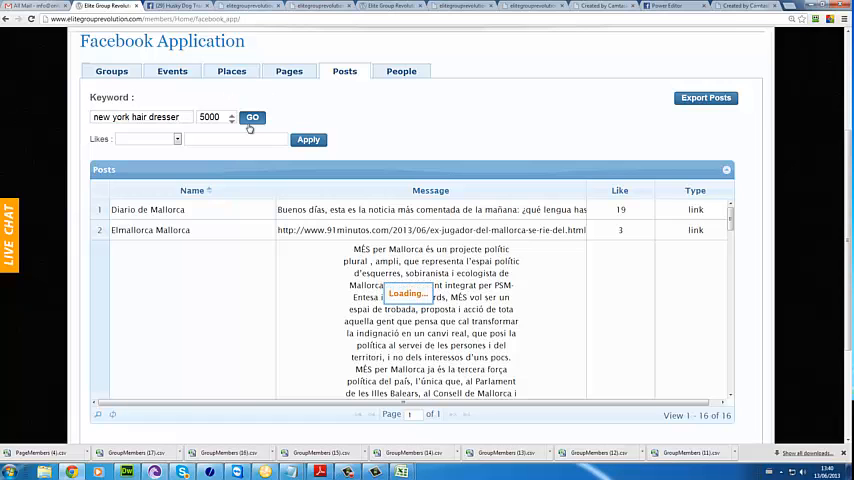
mouse_move(287, 221)
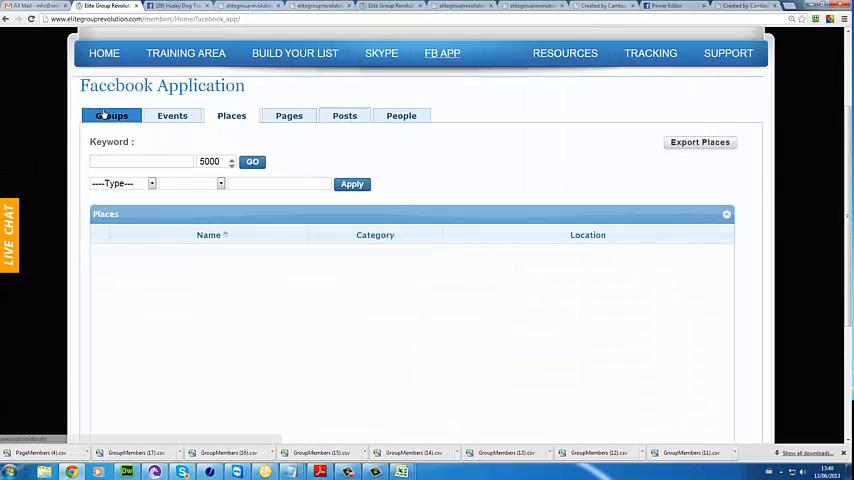
Search groups for 'internet marketing' and confirm exporting the found group list.
click(111, 115)
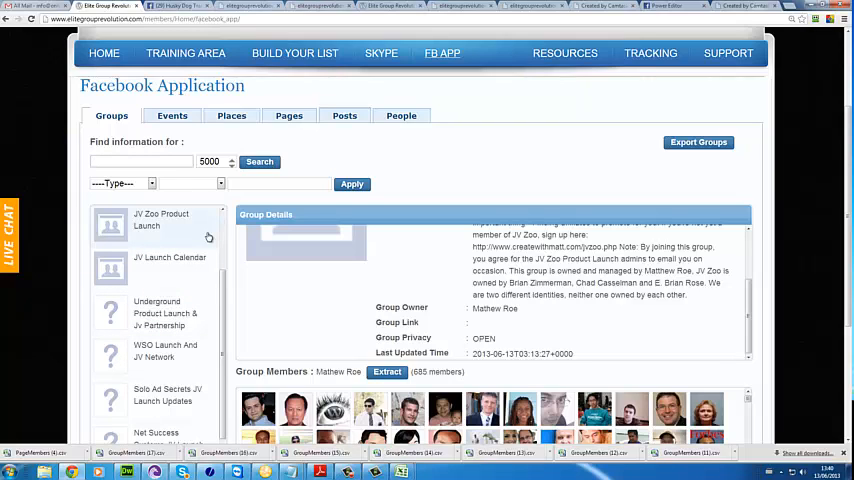
text(internet marketing)
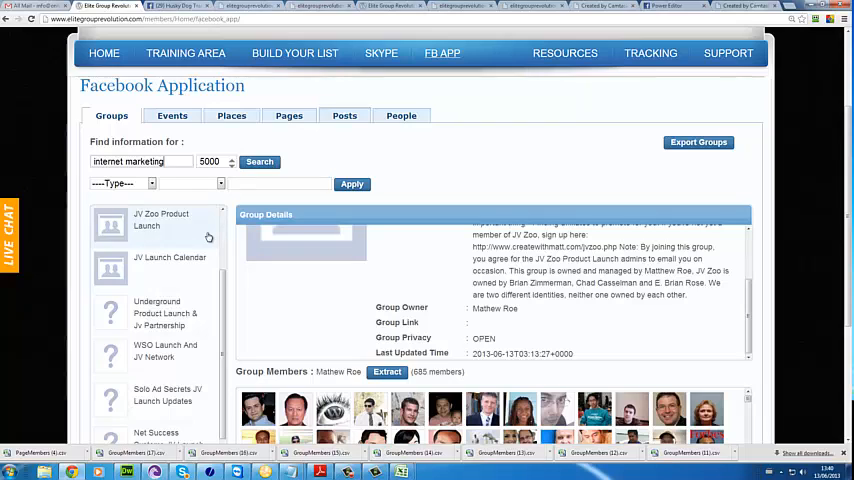
click(259, 161)
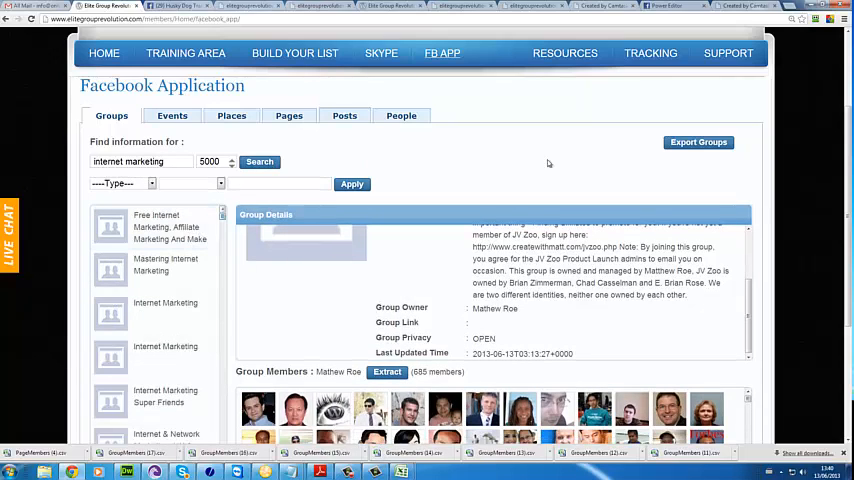
click(698, 142)
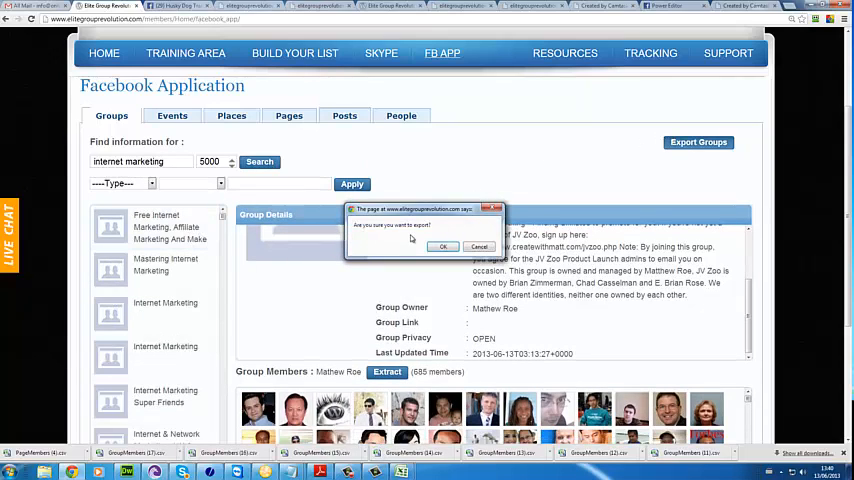
click(441, 247)
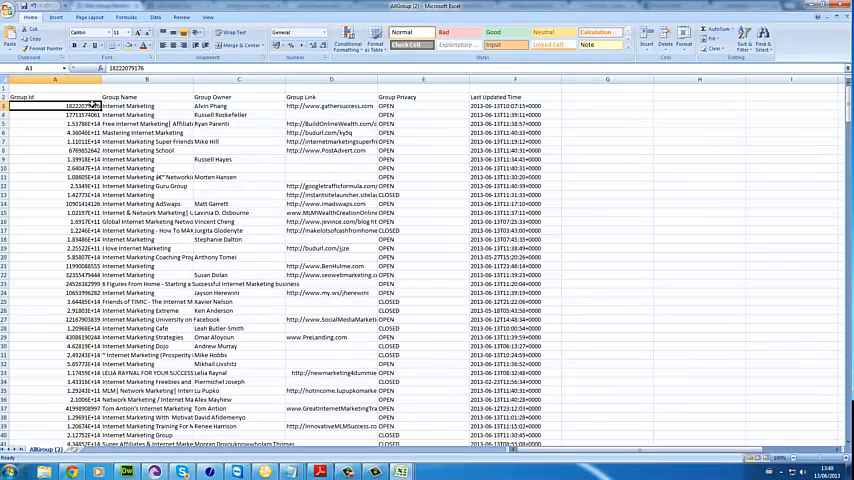
Inspect the AllGroup (2).csv rows of group names, owners, links and privacy.
click(238, 97)
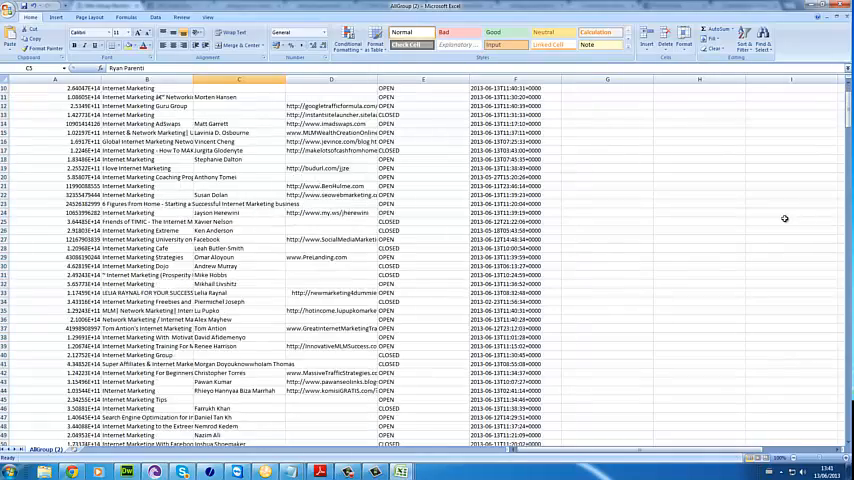
scroll(down, 3)
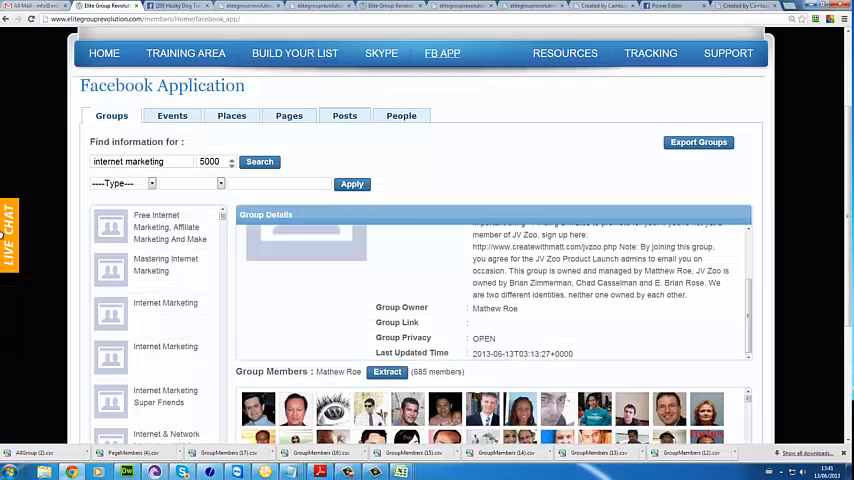
Scroll back to the top of the 'internet marketing' group results.
scroll(up, 3)
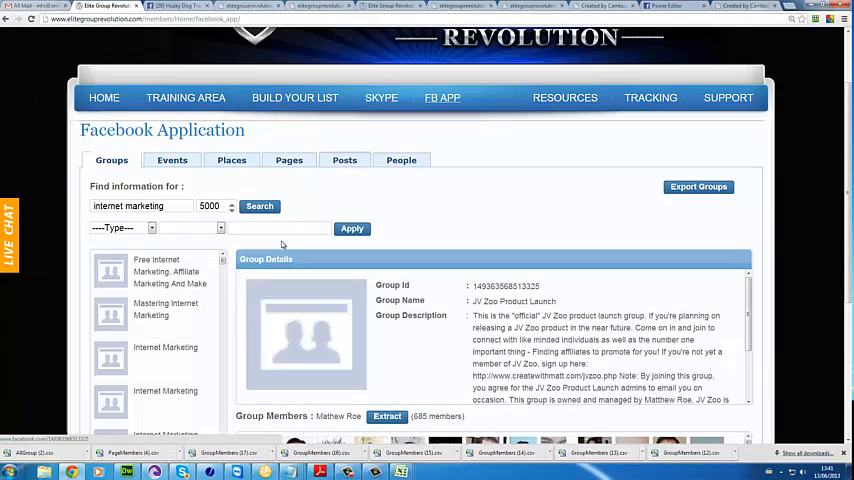